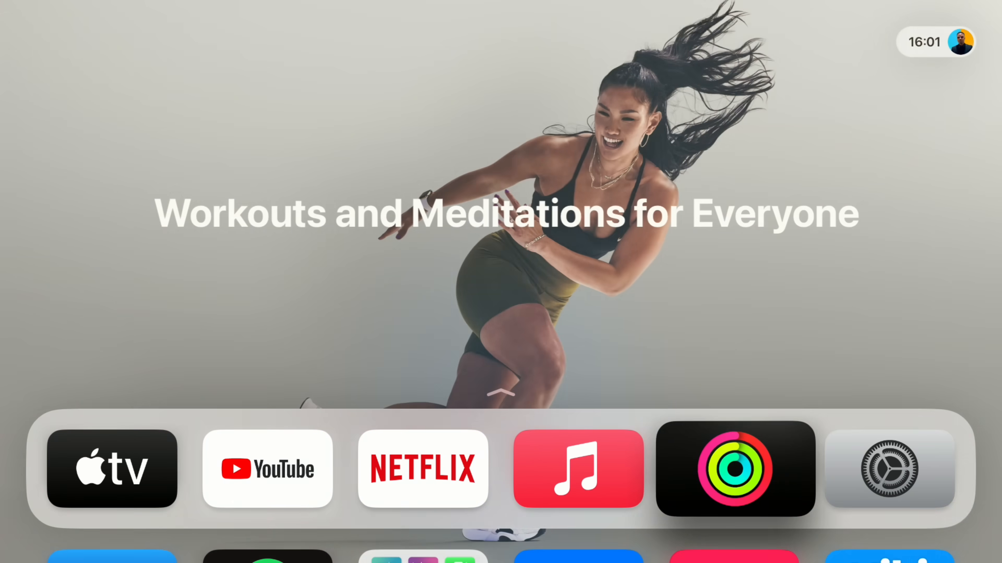
Step: Enroll in Get Beta Updates under Software Updates and accept the tvOS 26.0 download
click(888, 469)
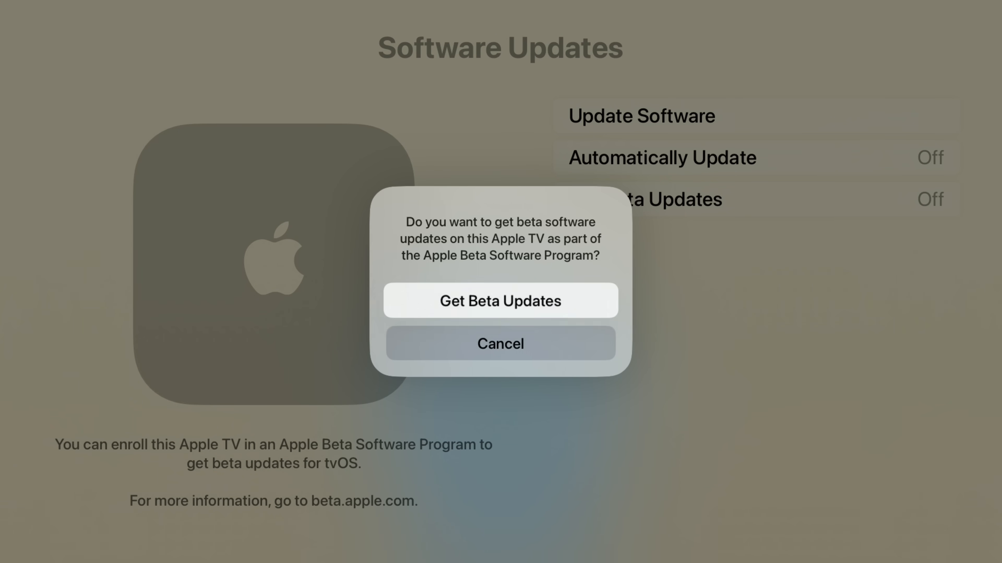
click(501, 301)
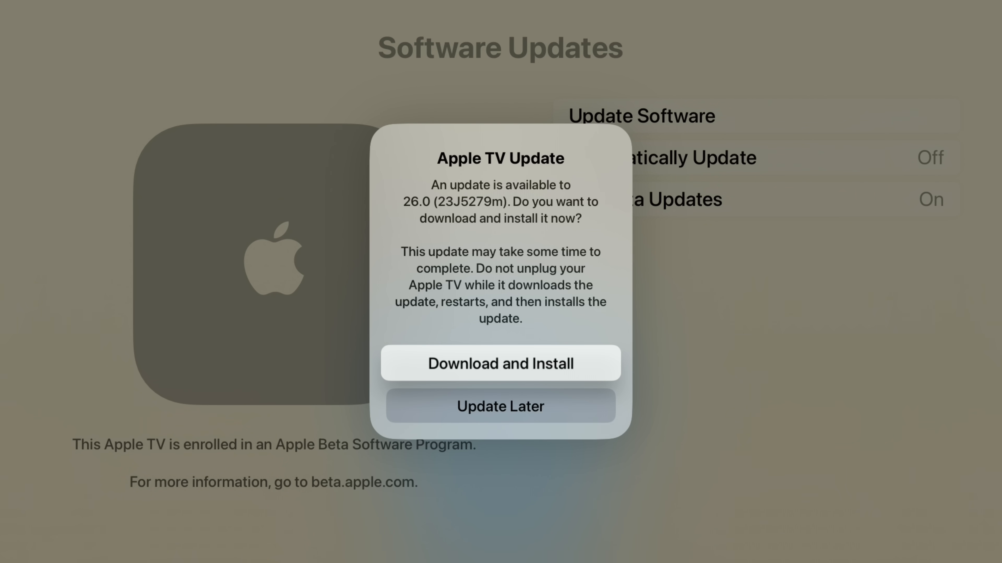
click(500, 363)
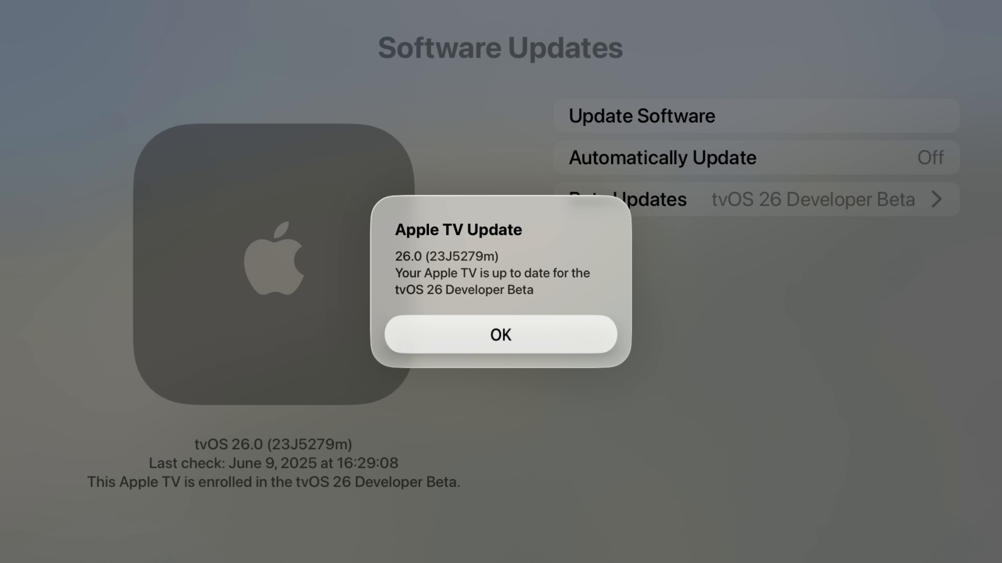
Step: Dismiss the up-to-date alert after the tvOS 26 Developer Beta installs
click(501, 334)
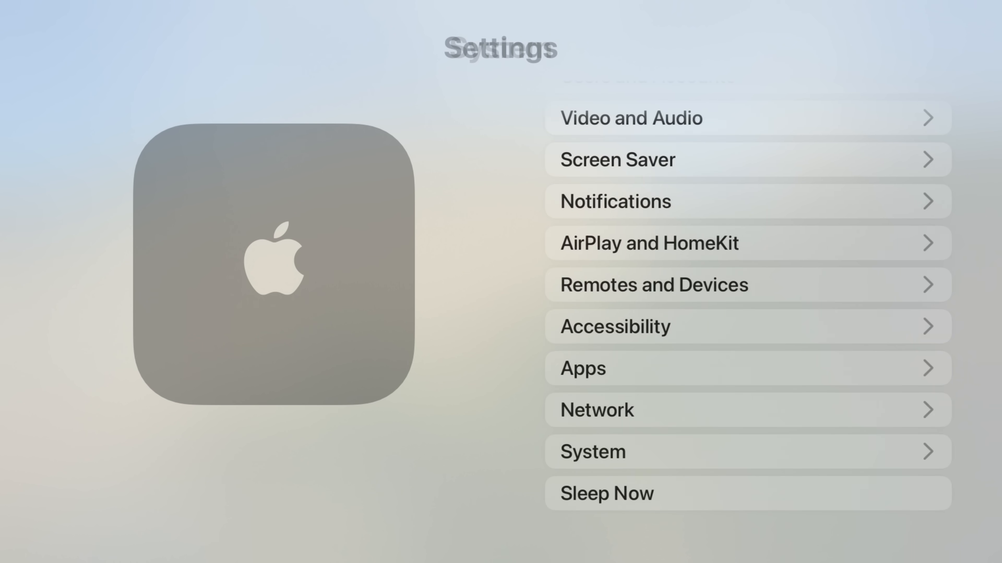
Step: Browse the General settings and scroll back through the Settings list before exiting to the Home Screen
scroll(up, 3)
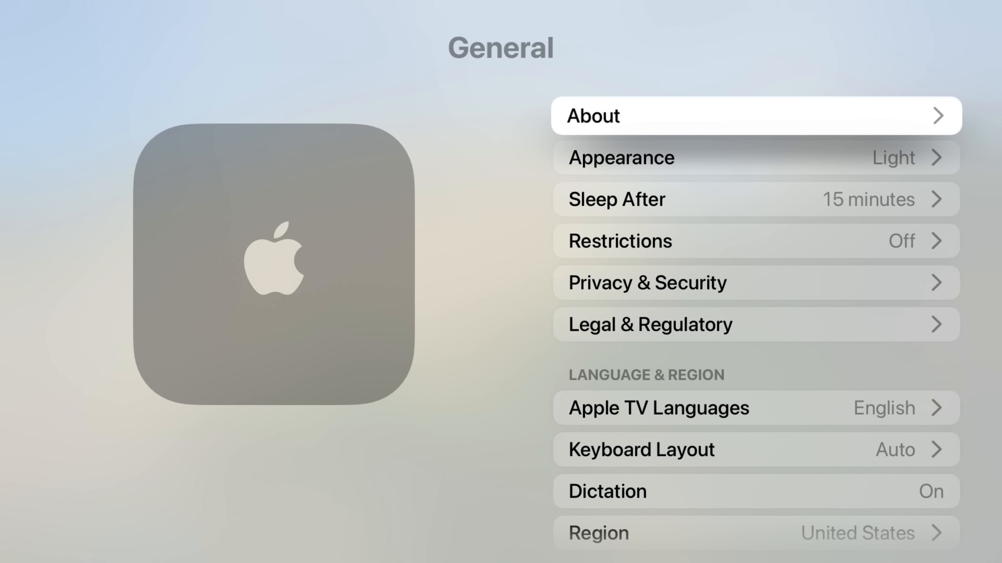
scroll(down, 3)
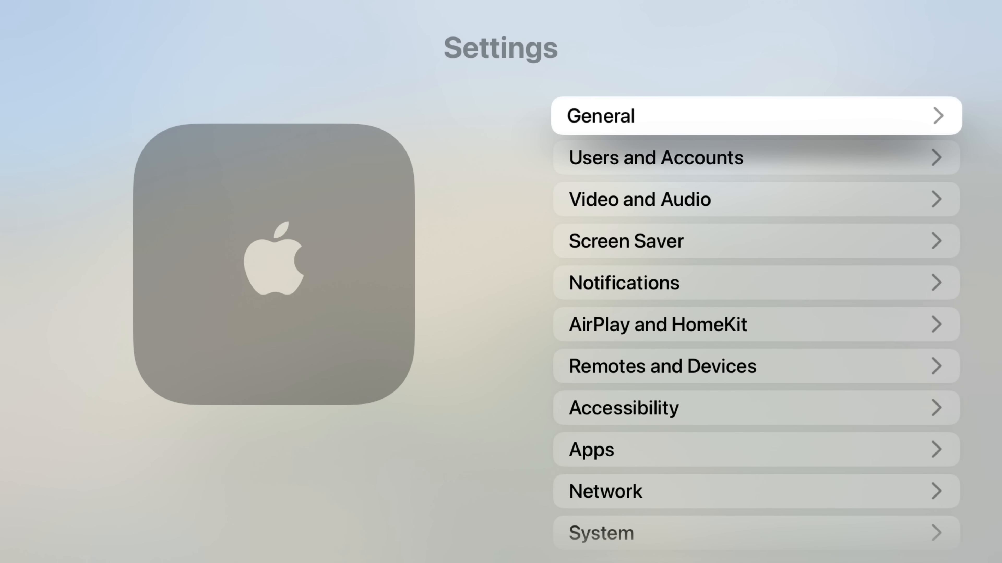
scroll(down, 3)
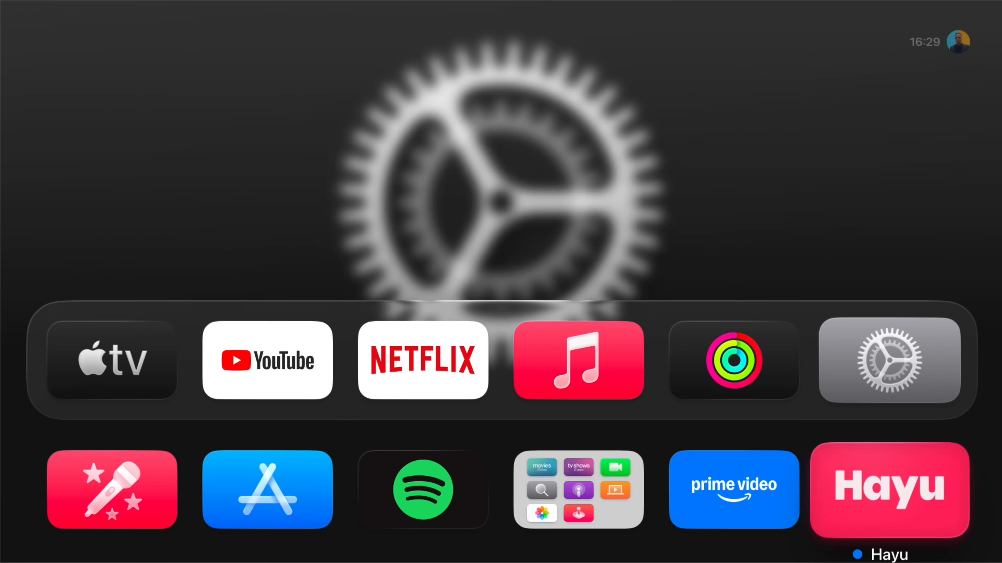
scroll(up, 3)
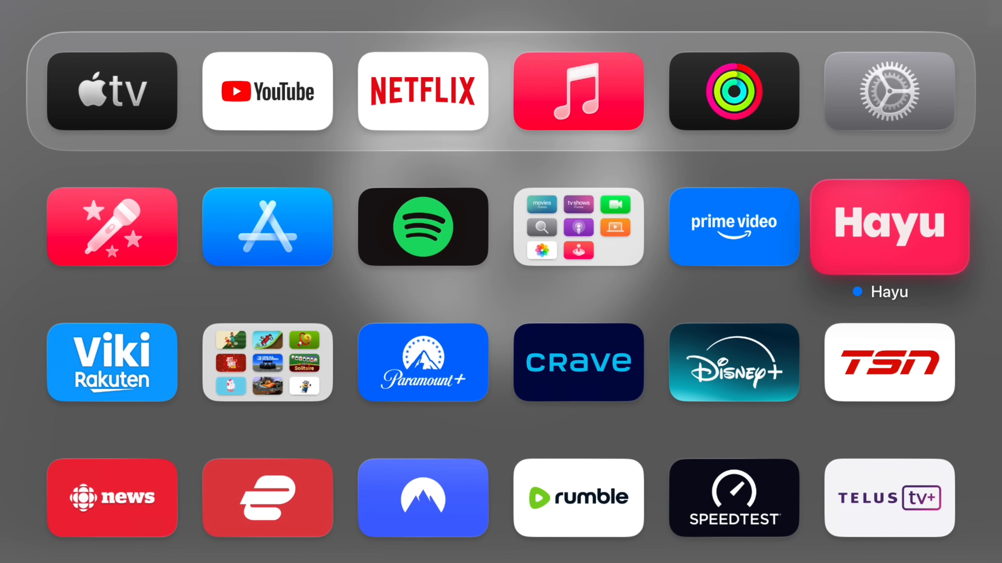
click(888, 91)
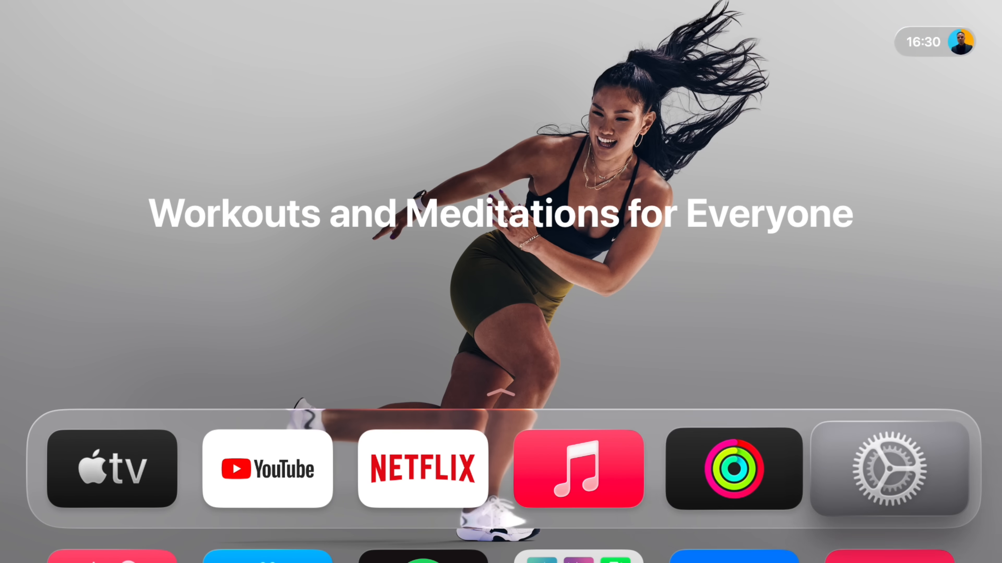
click(888, 469)
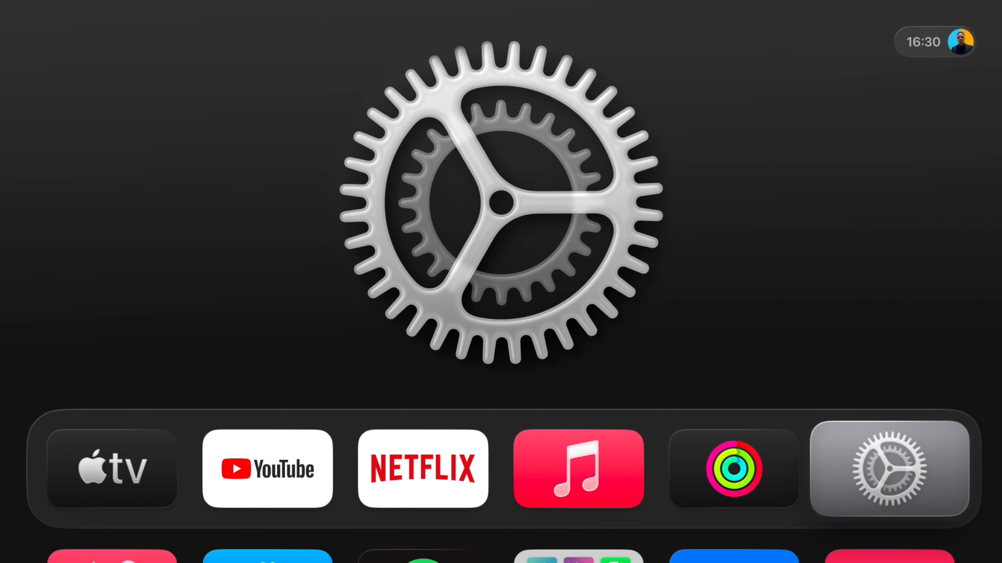
click(734, 469)
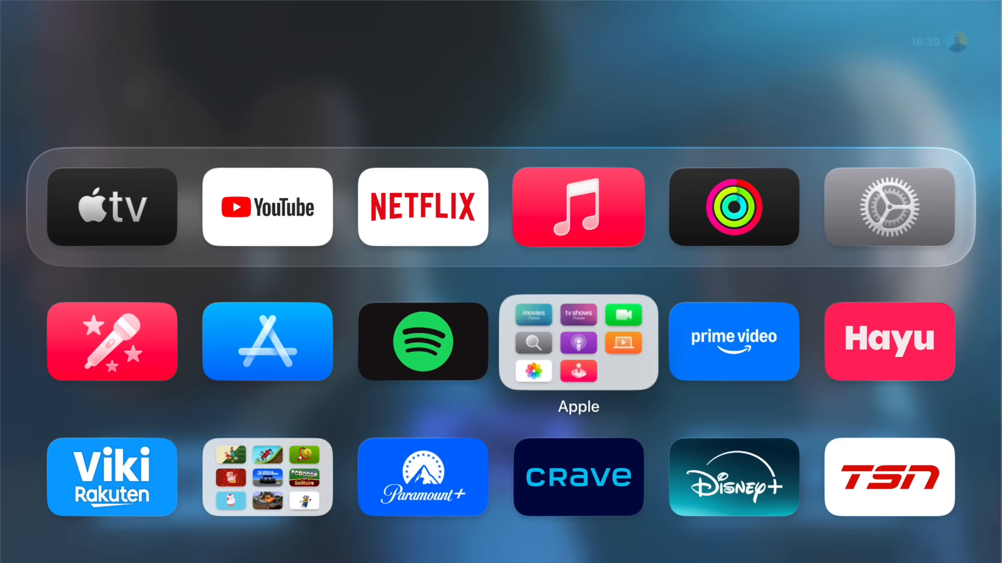
scroll(down, 3)
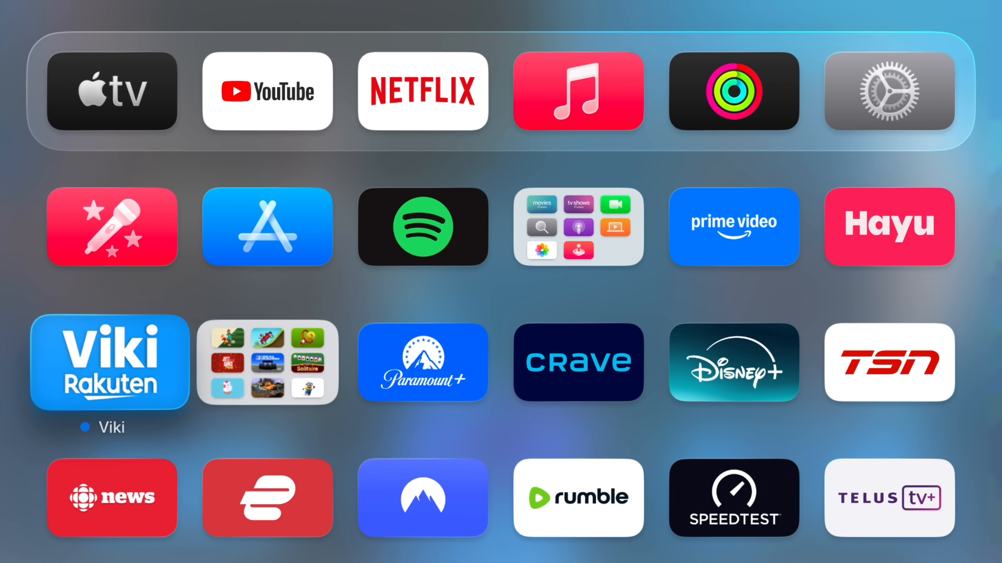
scroll(down, 3)
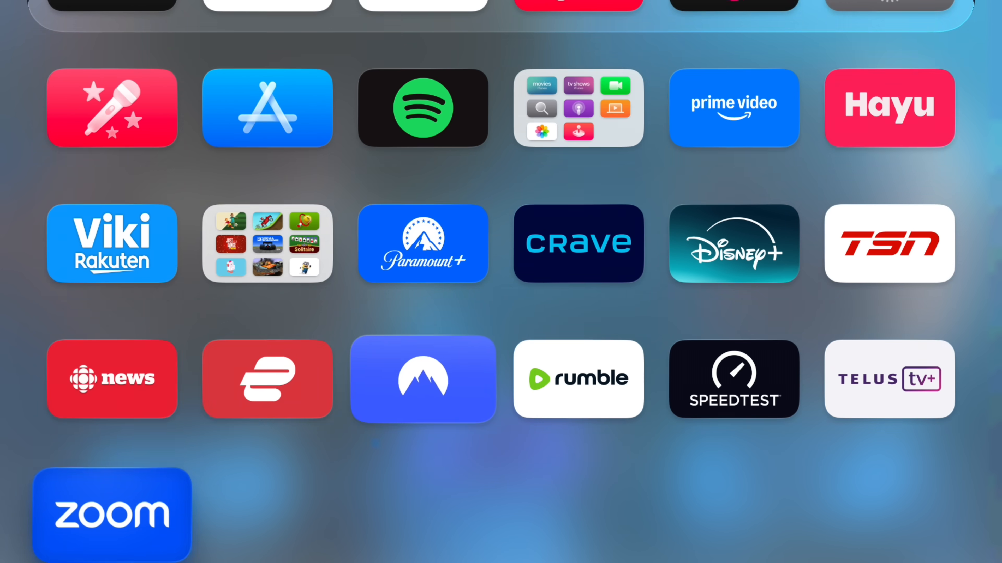
scroll(up, 3)
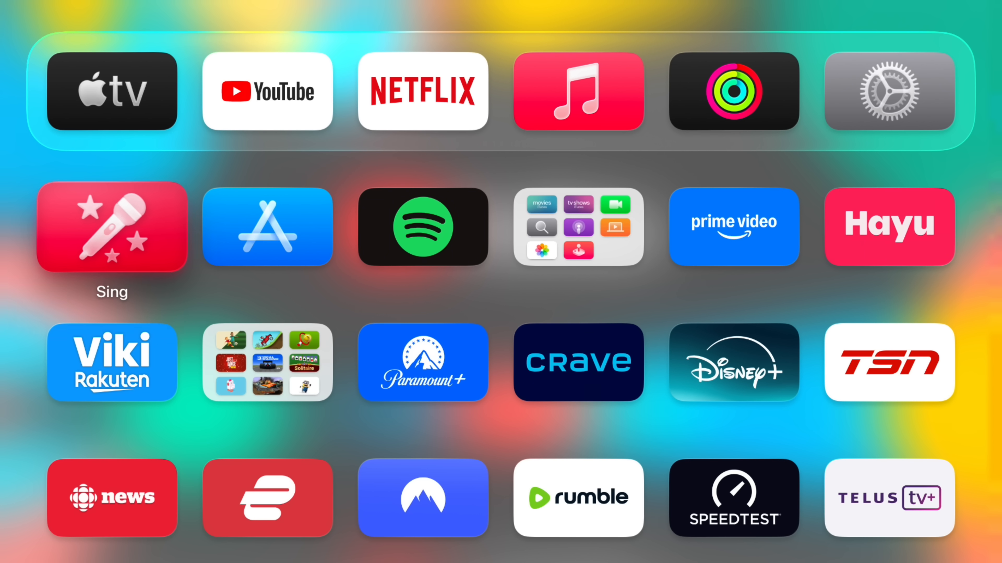
Step: Launch the Sing app and open the Songs for Beginners sing-along playlist
click(112, 227)
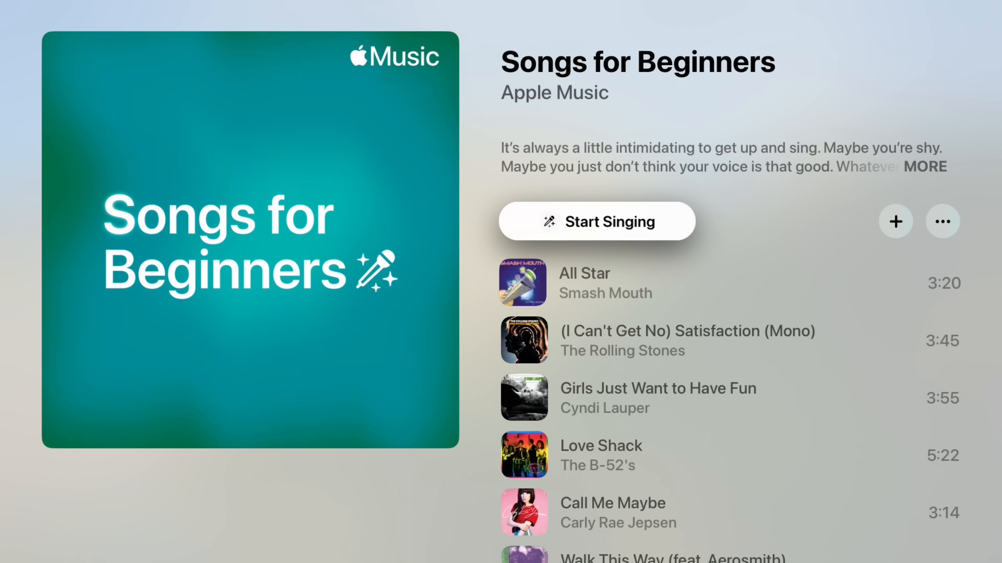
click(596, 222)
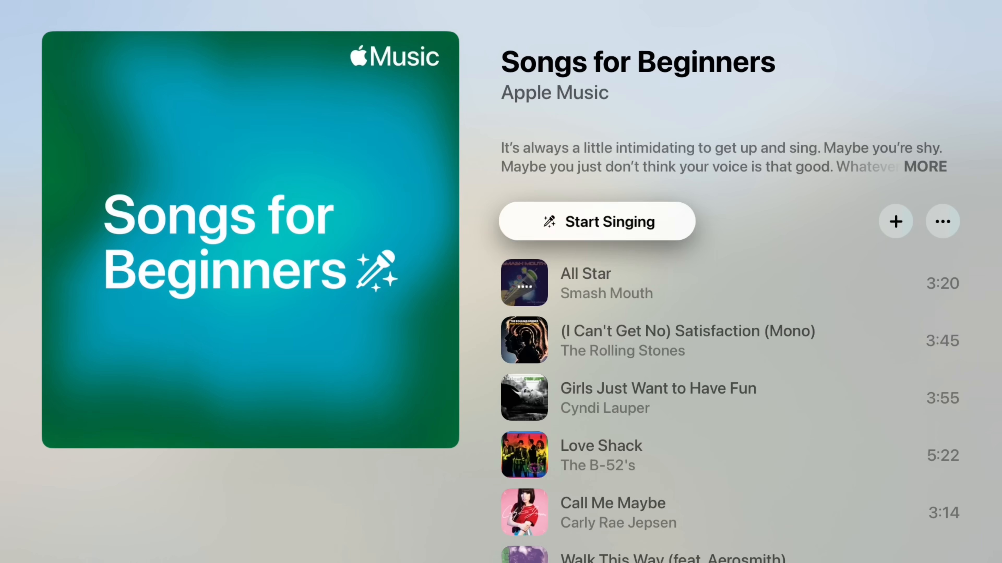
Step: Move across the top tab bar to Chris Brown's artist page and play No Guidance from Top Songs
click(360, 42)
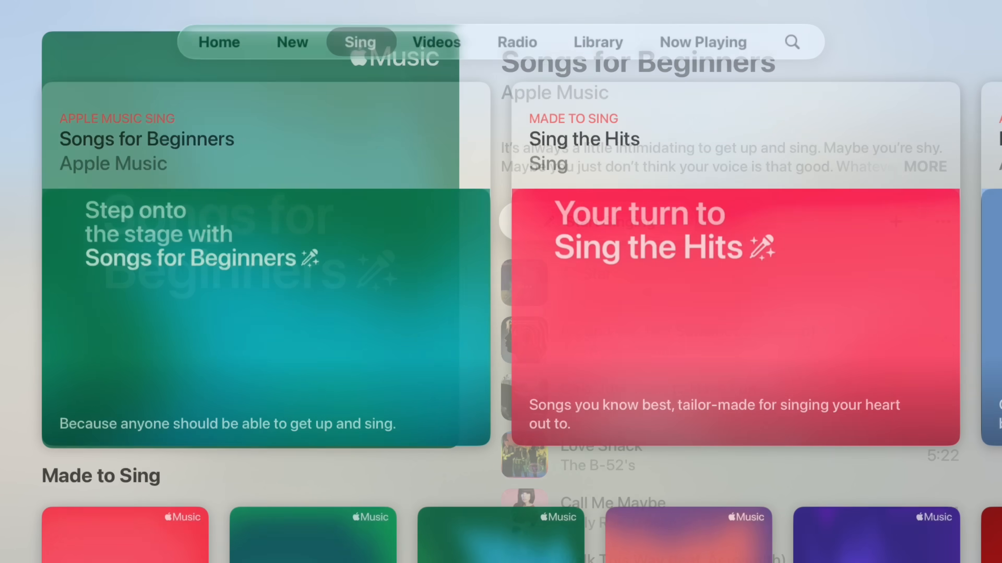
click(518, 42)
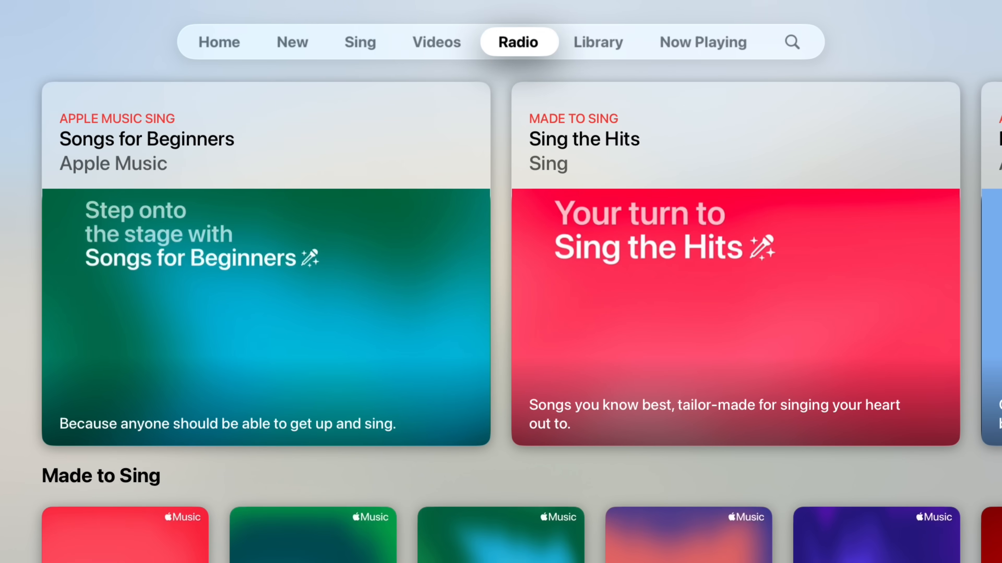
click(792, 42)
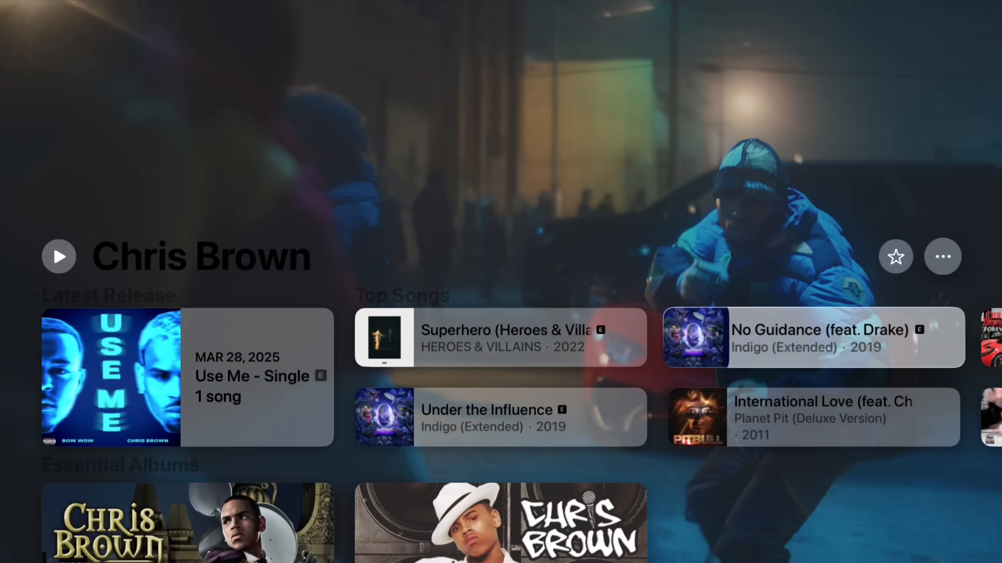
scroll(up, 3)
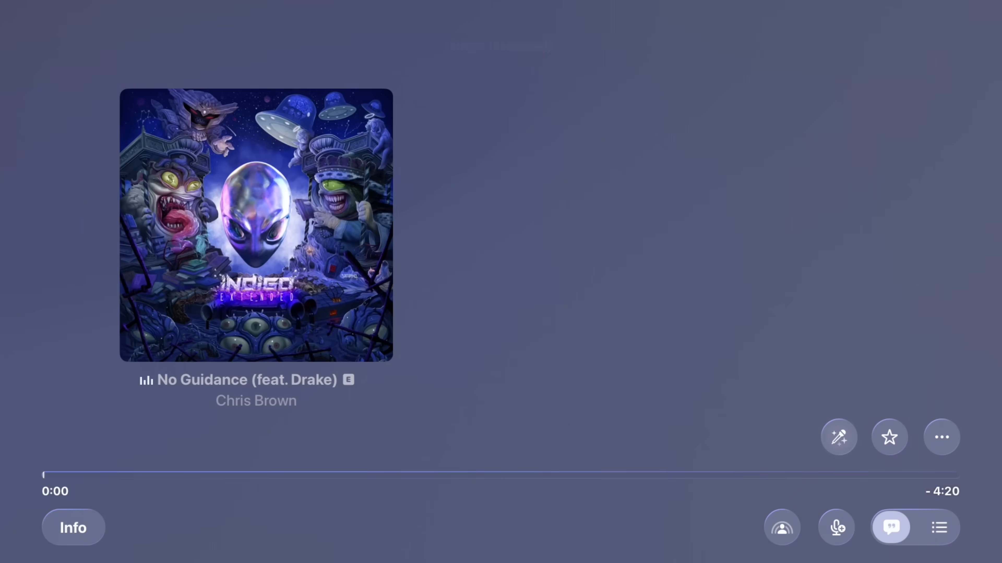
click(890, 527)
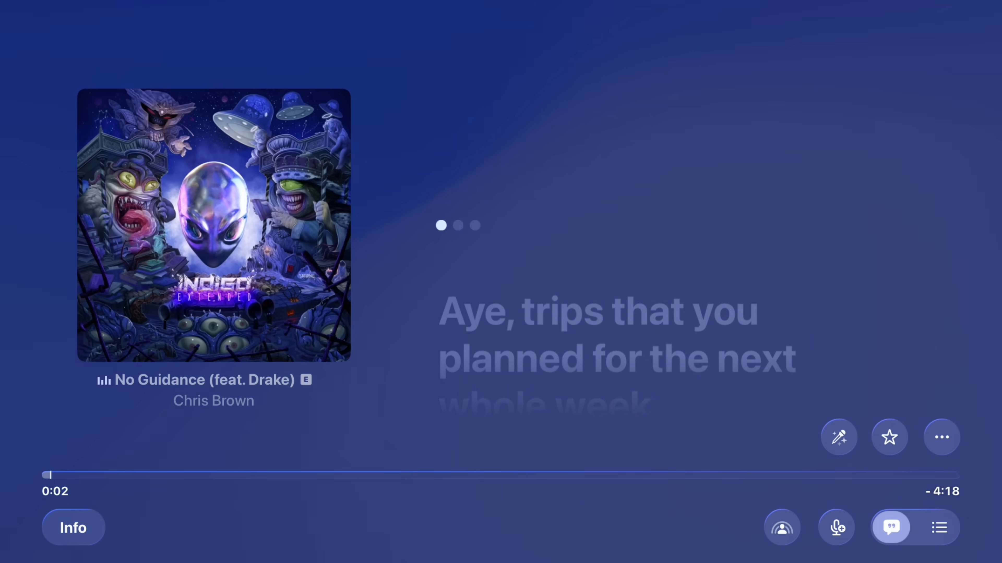
click(835, 527)
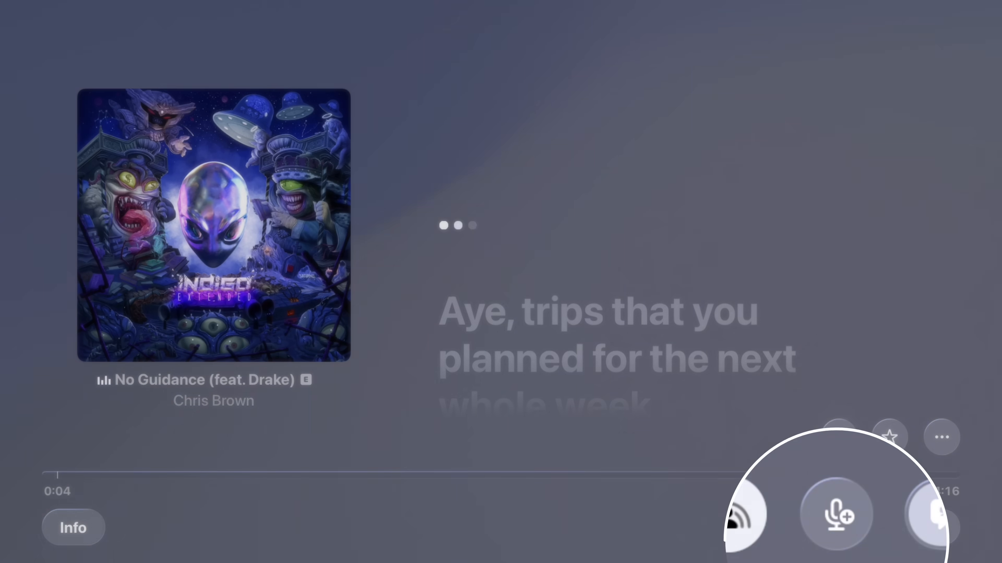
click(836, 515)
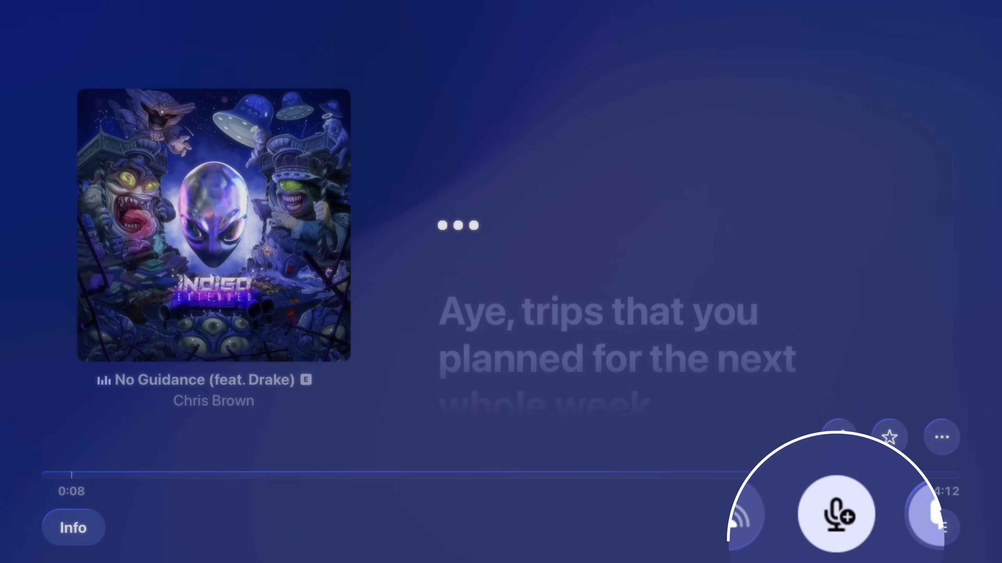
click(835, 514)
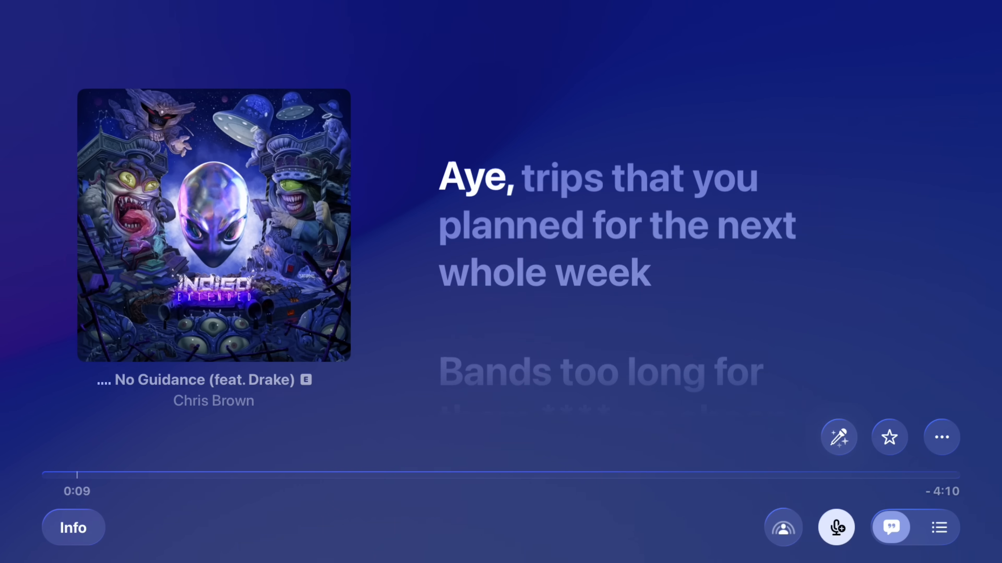
click(890, 528)
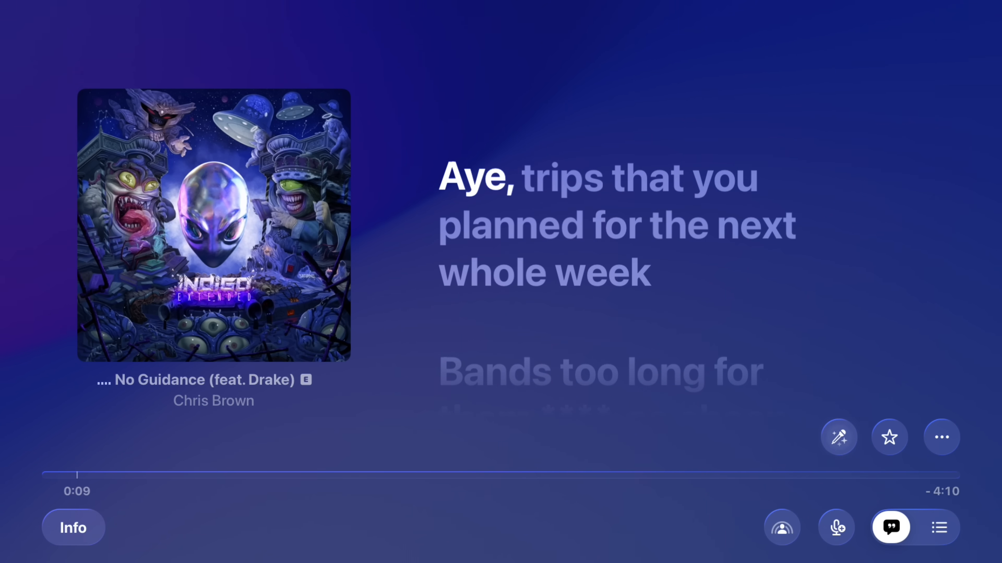
click(939, 528)
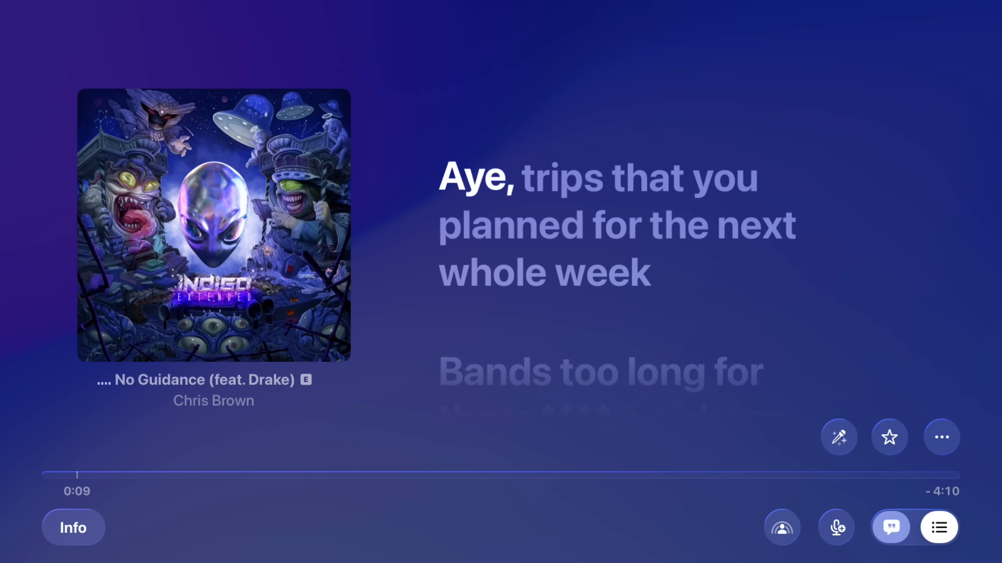
click(939, 527)
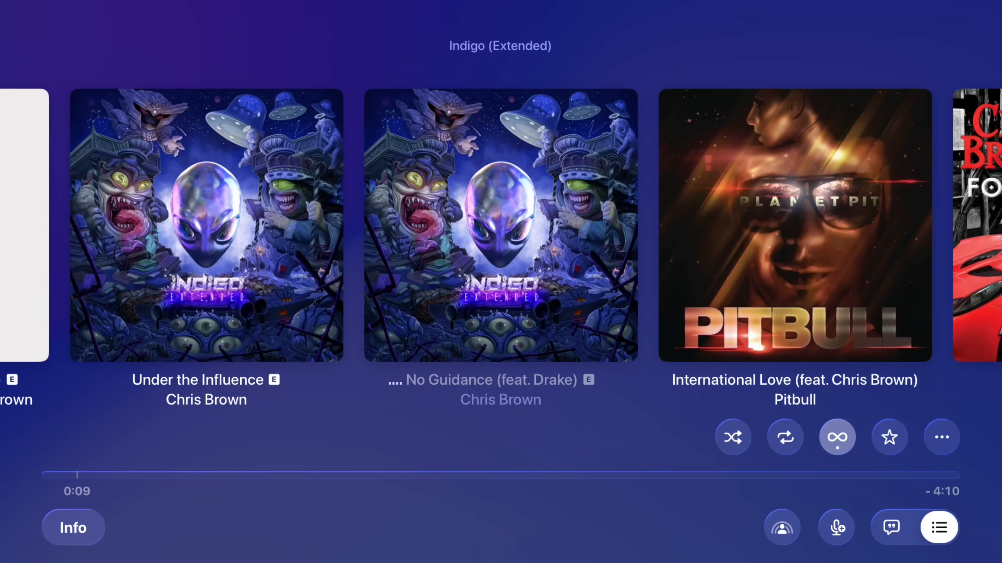
click(890, 527)
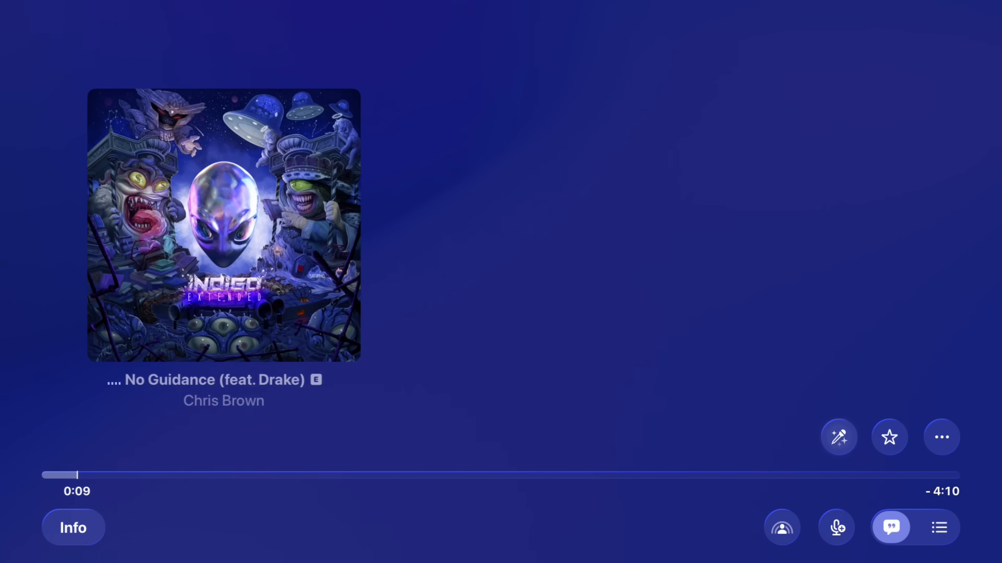
Step: Exit the Now Playing screen back to the Home Screen
click(890, 527)
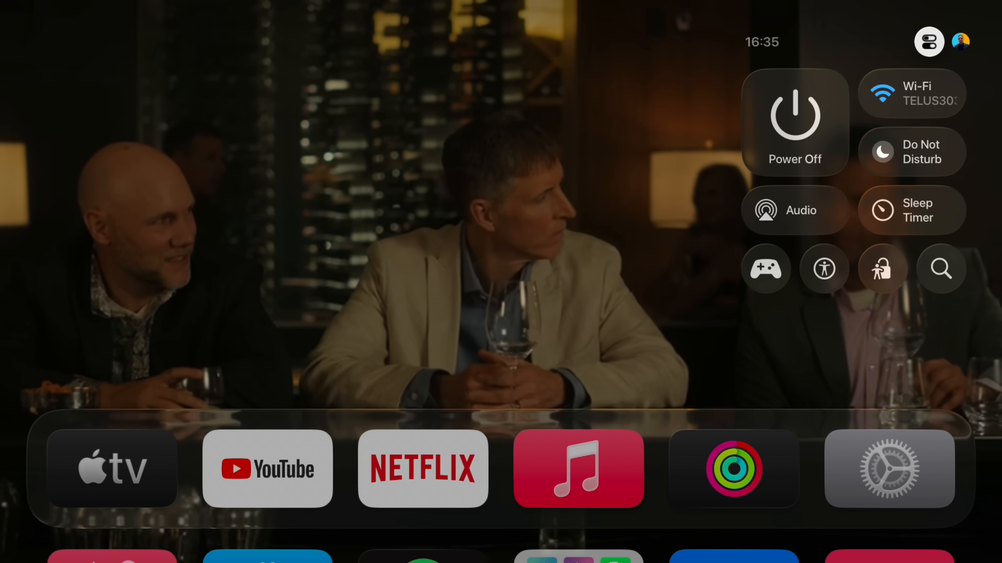
Step: Select the profile avatar in Control Center to show the user switcher, then dismiss it
click(959, 41)
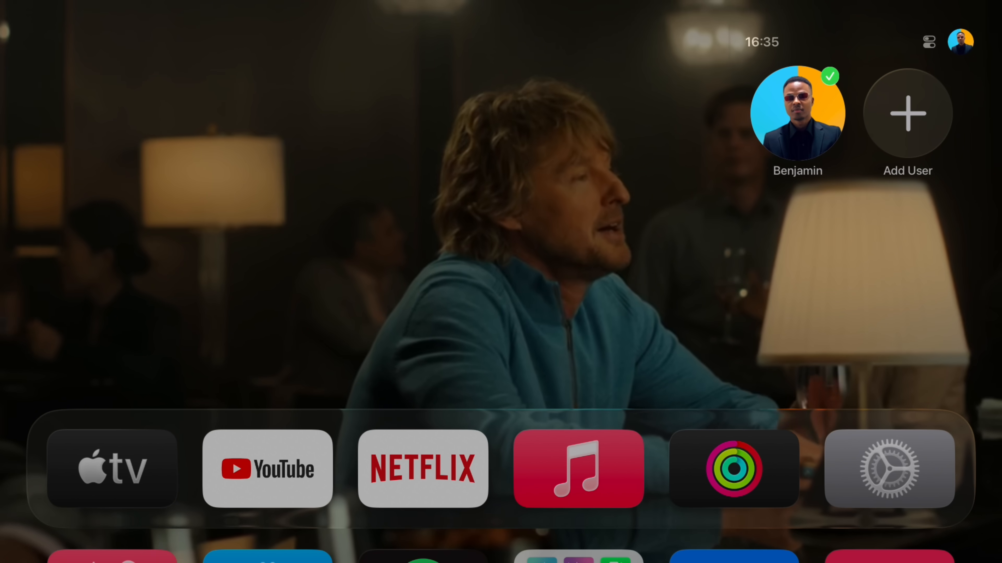
click(905, 114)
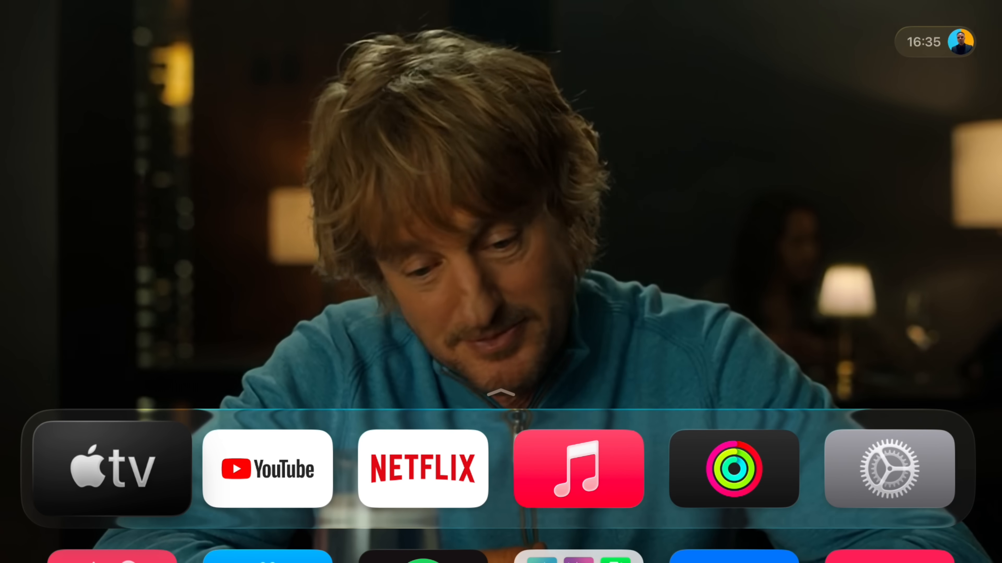
Step: Reveal the full app grid, browse its rows, then launch the Apple TV app
click(113, 469)
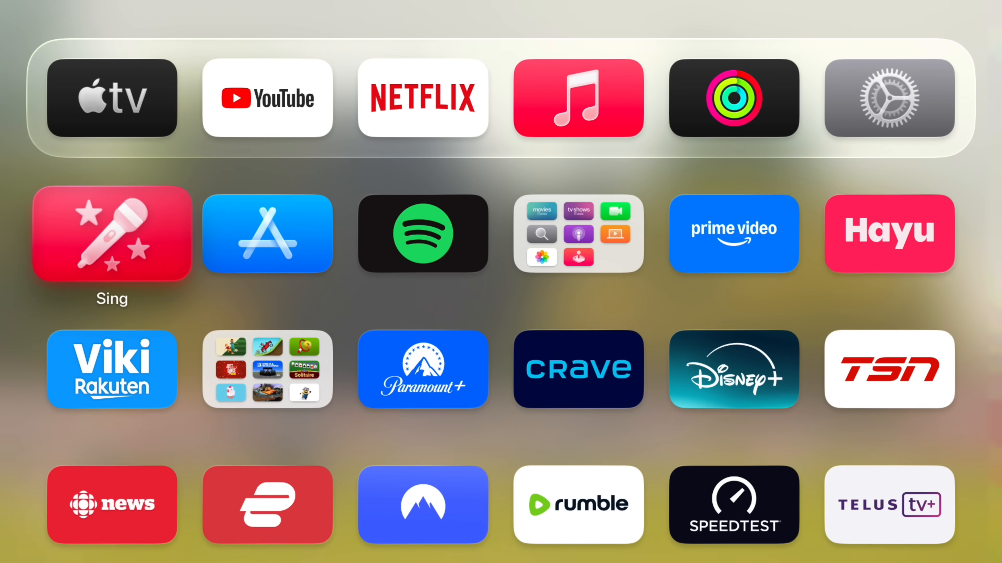
scroll(down, 3)
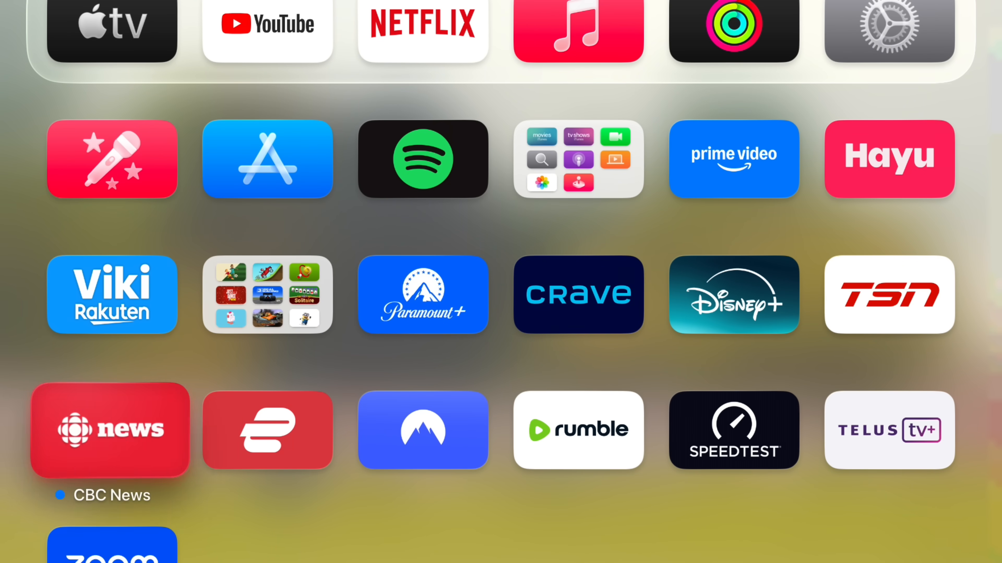
click(112, 30)
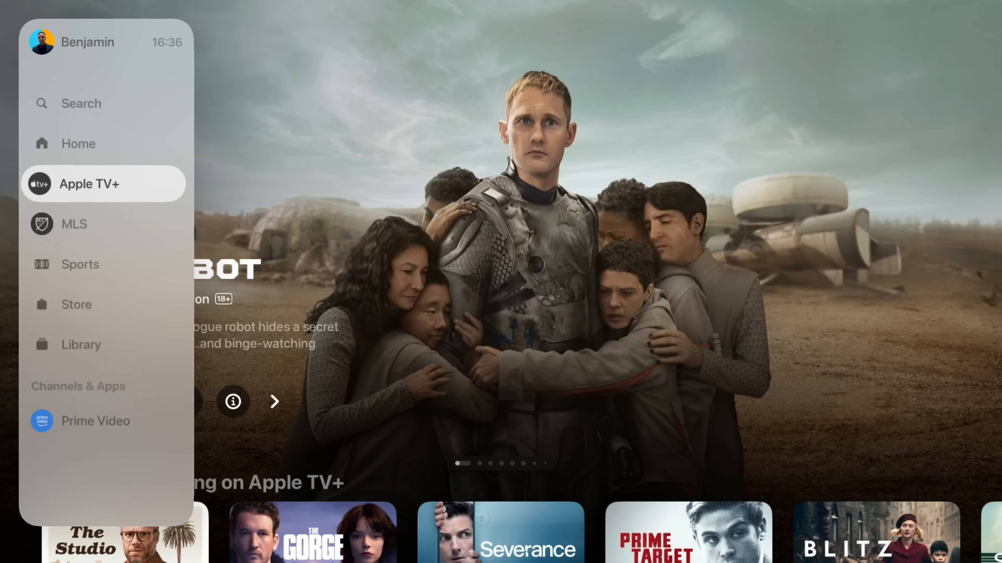
Step: Play Murderbot from the Apple TV+ section, view the episode Info and Continue Watching tabs, then leave playback
click(88, 184)
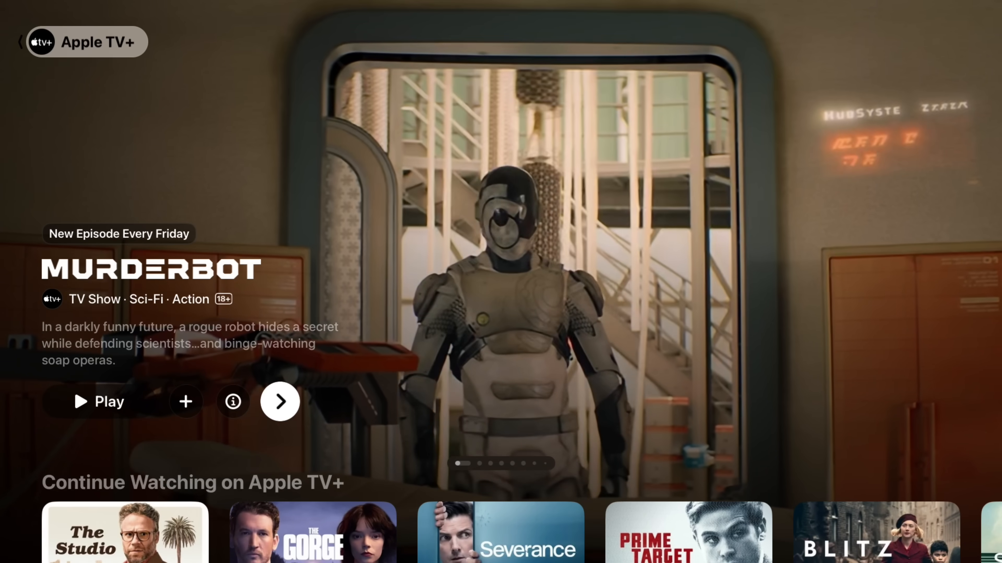
click(96, 402)
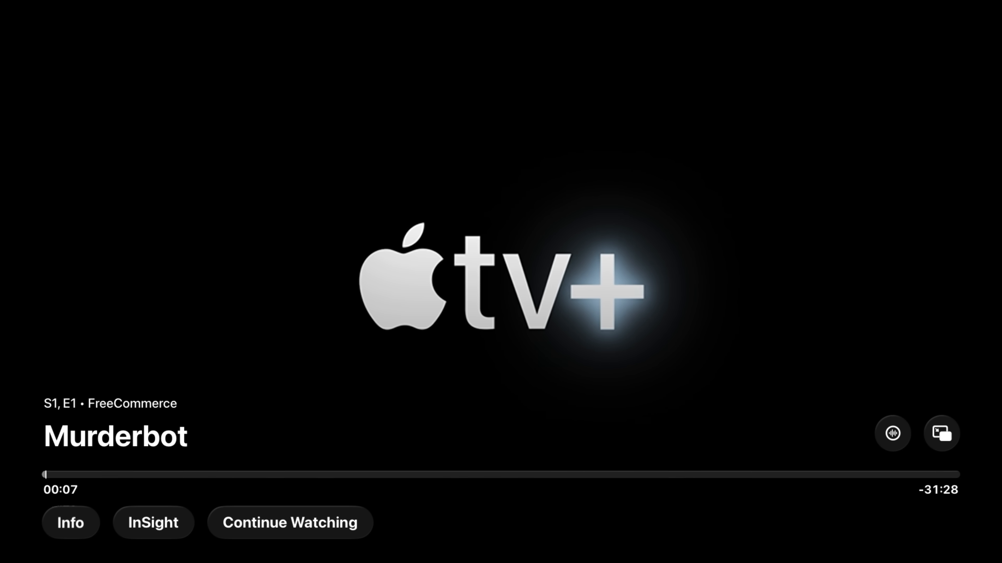
click(70, 523)
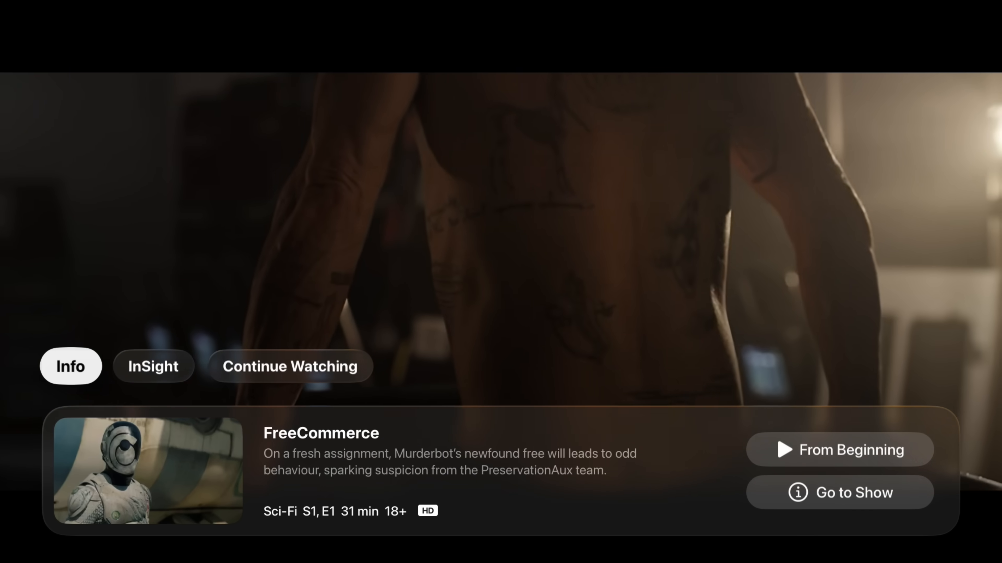
click(290, 367)
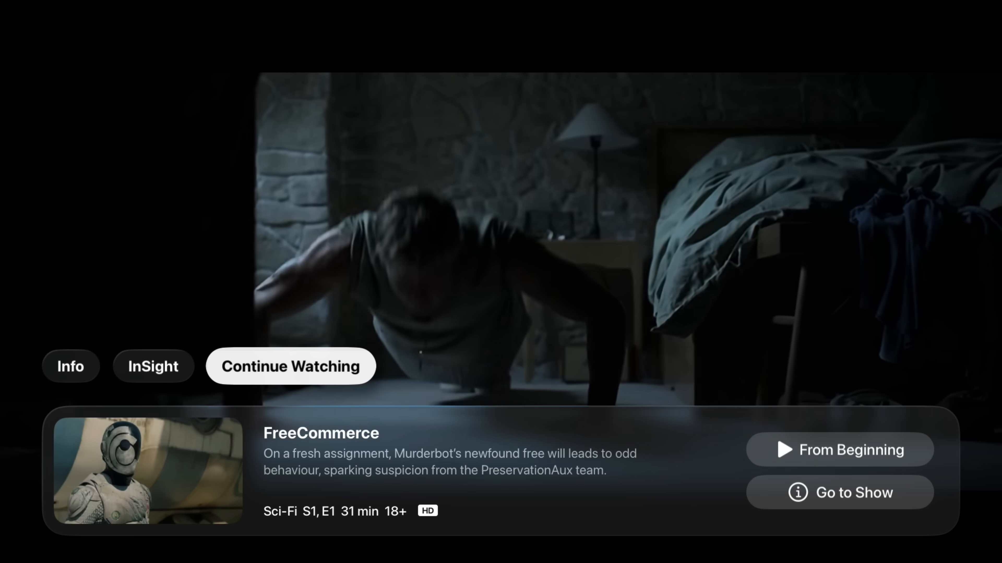
click(153, 366)
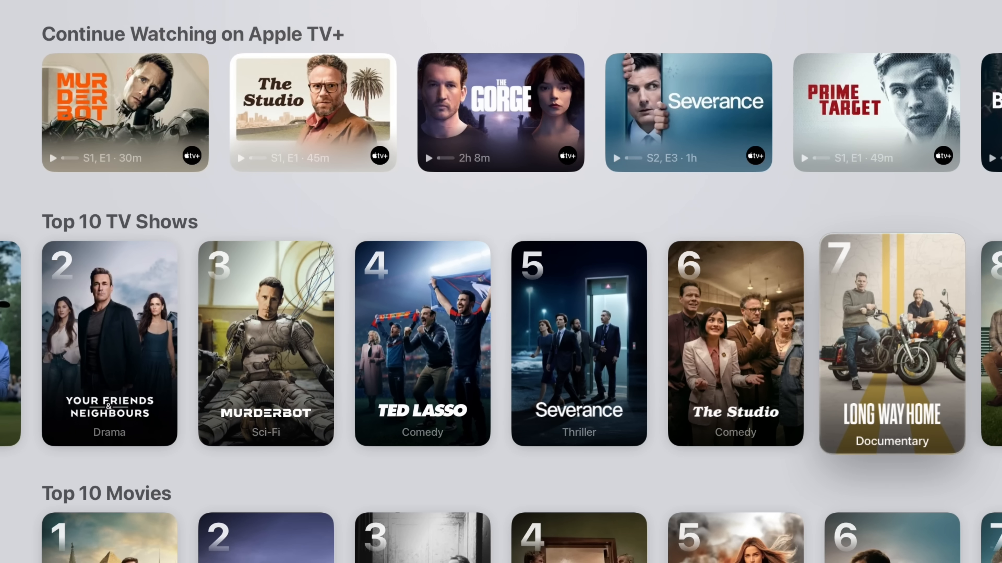
Step: Scroll through the Top 10 TV Shows row and down the Apple TV app page
scroll(right, 3)
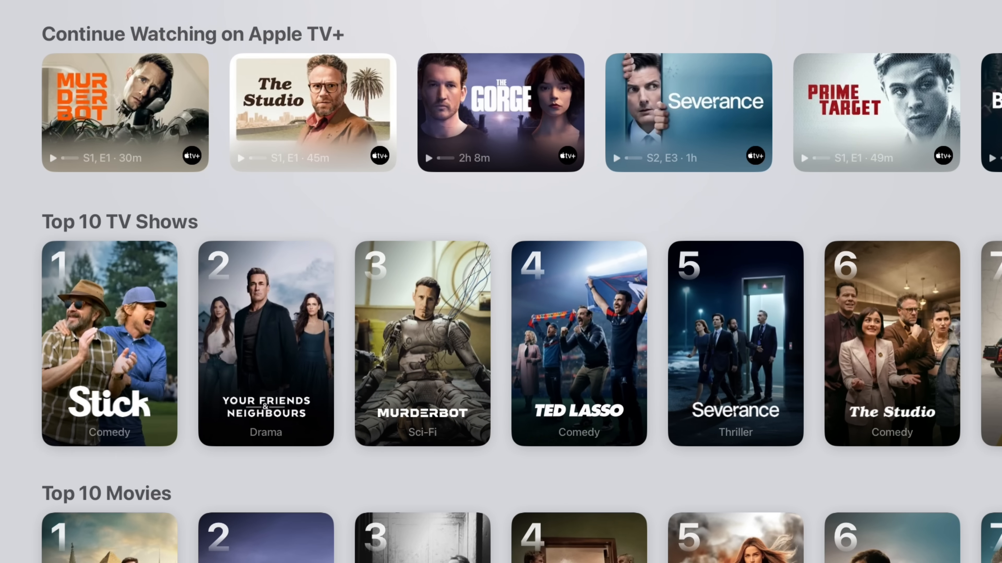
scroll(down, 3)
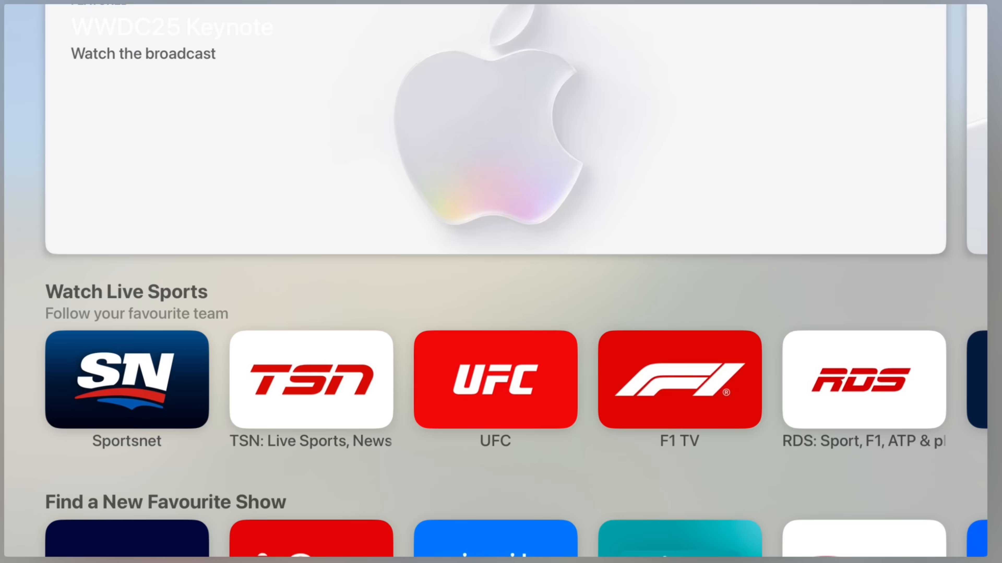
Step: Bring up Sportsnet's store page and review its Ratings and App Privacy sections
click(126, 381)
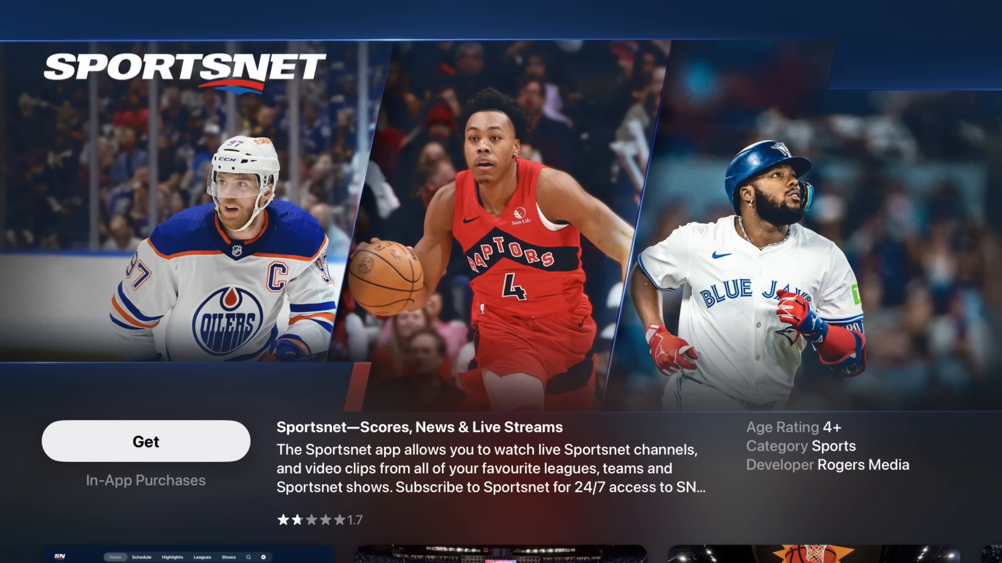
scroll(down, 3)
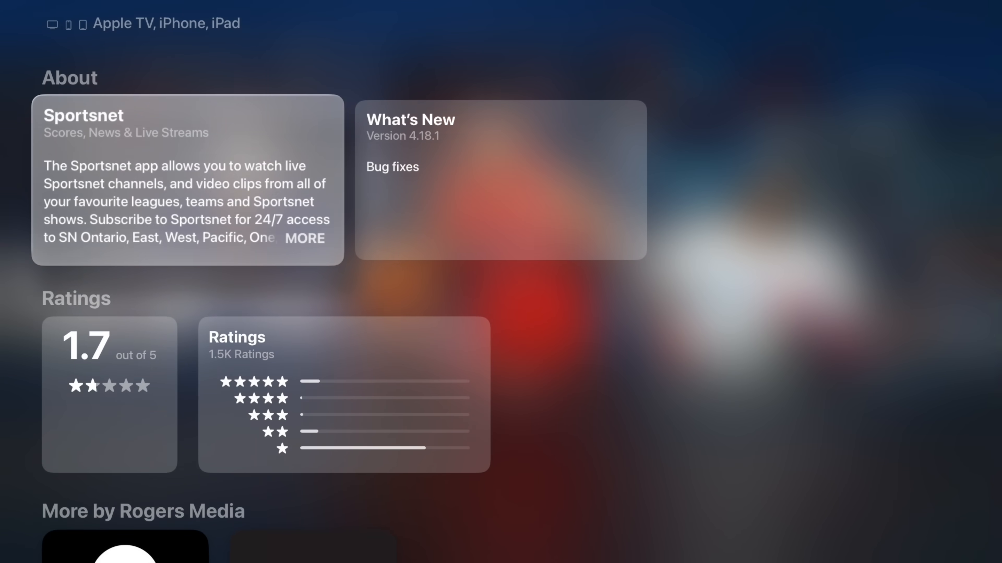
scroll(down, 3)
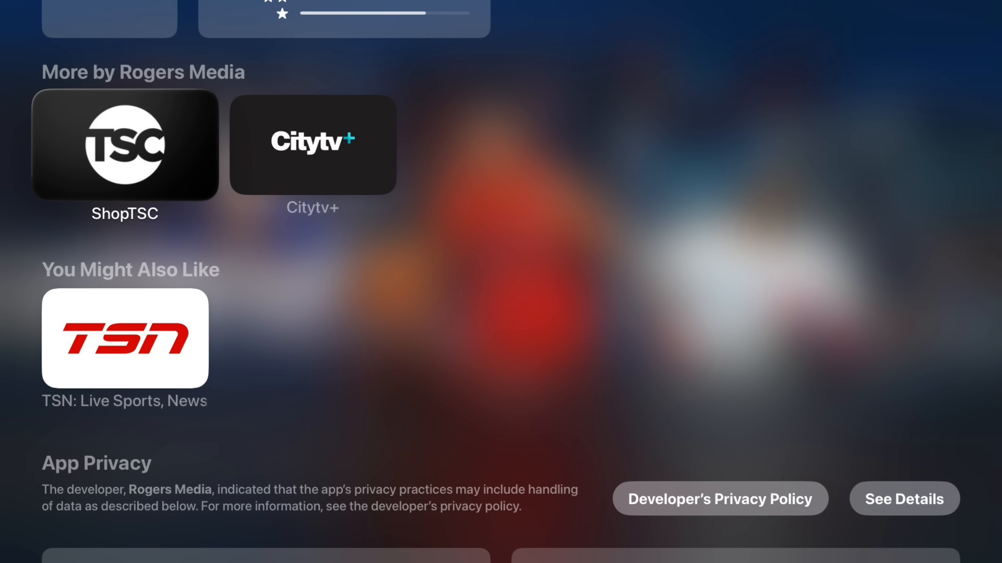
scroll(down, 3)
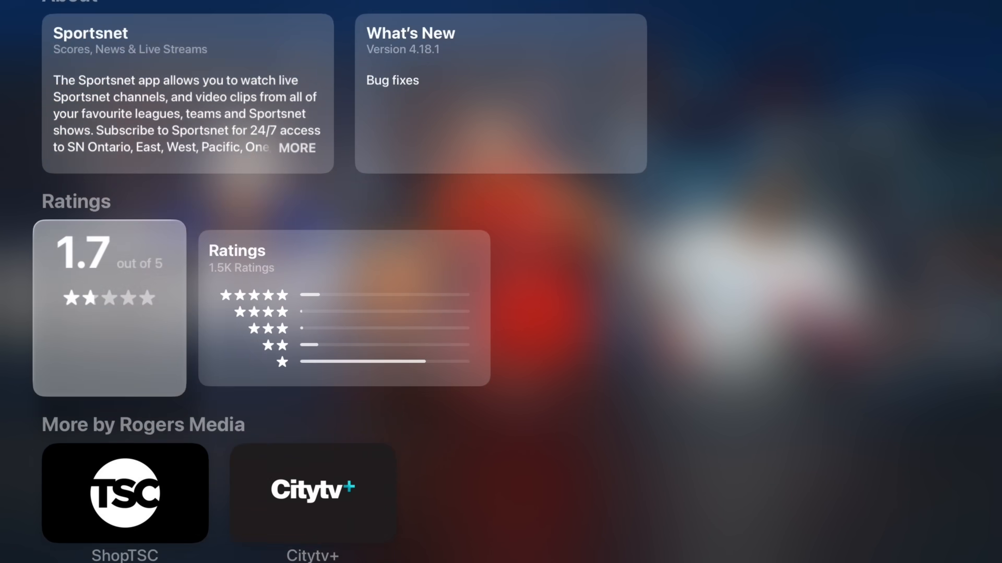
scroll(down, 3)
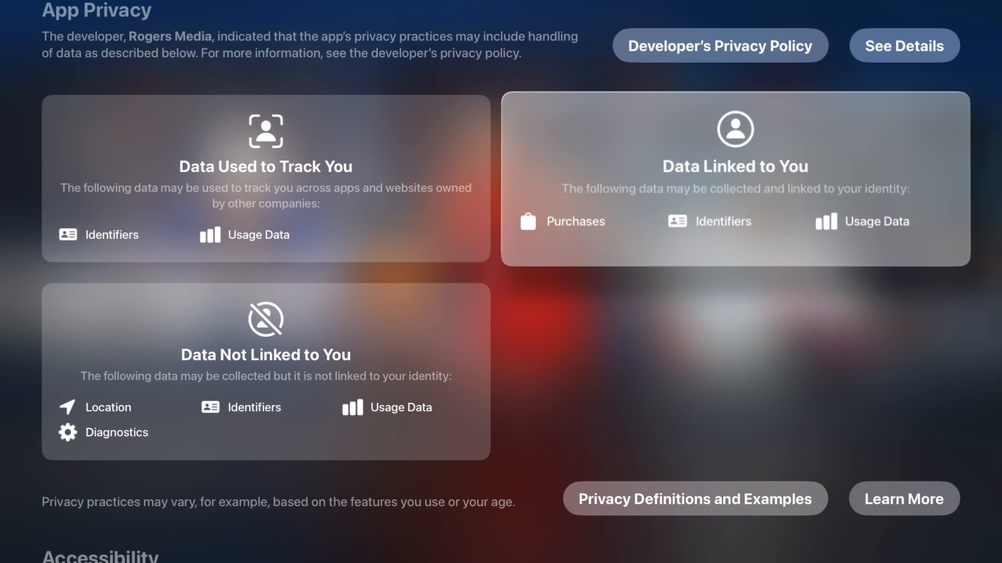
Step: Reach the Information and Accessibility sections and view the accessibility Learn More explainer
scroll(down, 3)
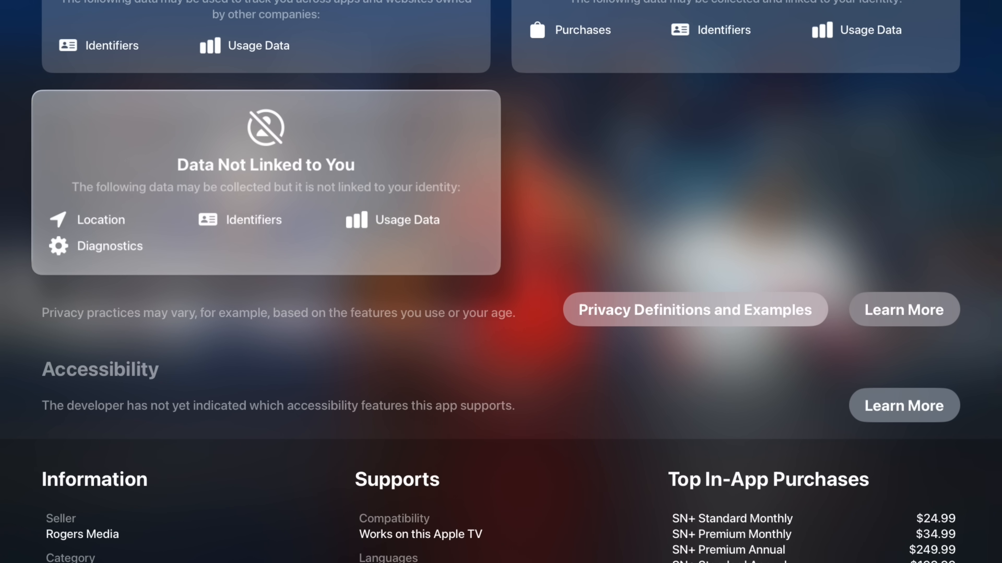
scroll(down, 3)
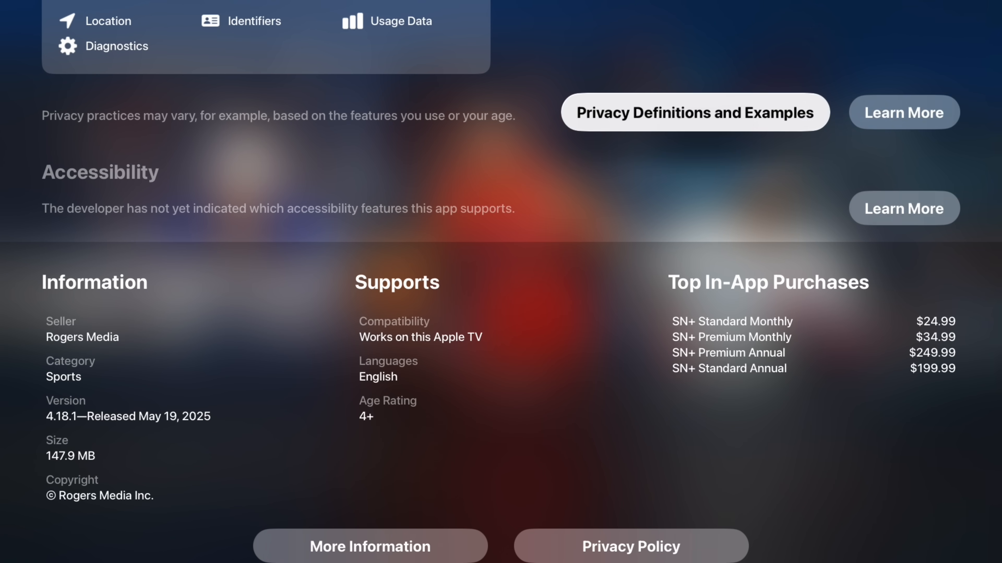
scroll(down, 3)
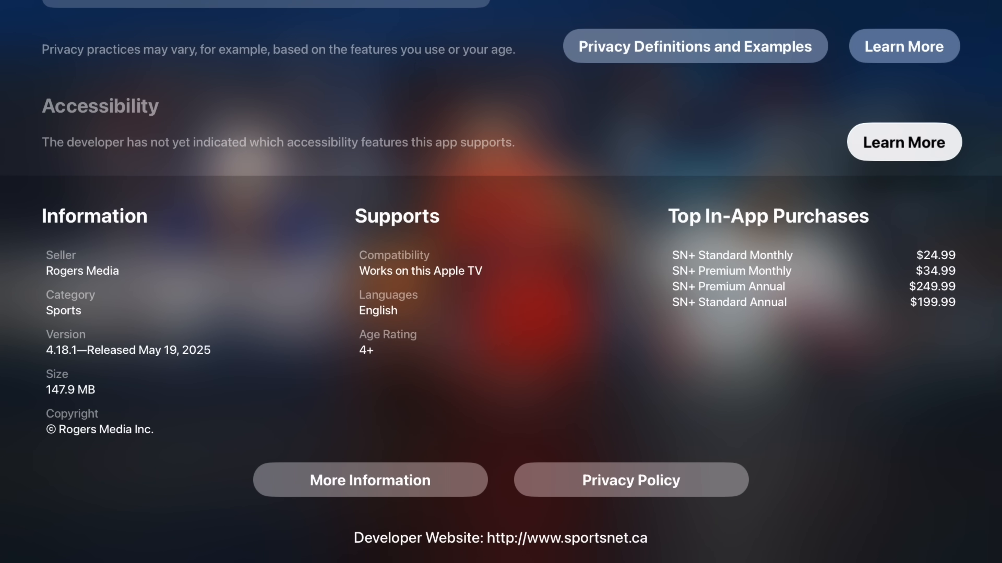
click(903, 142)
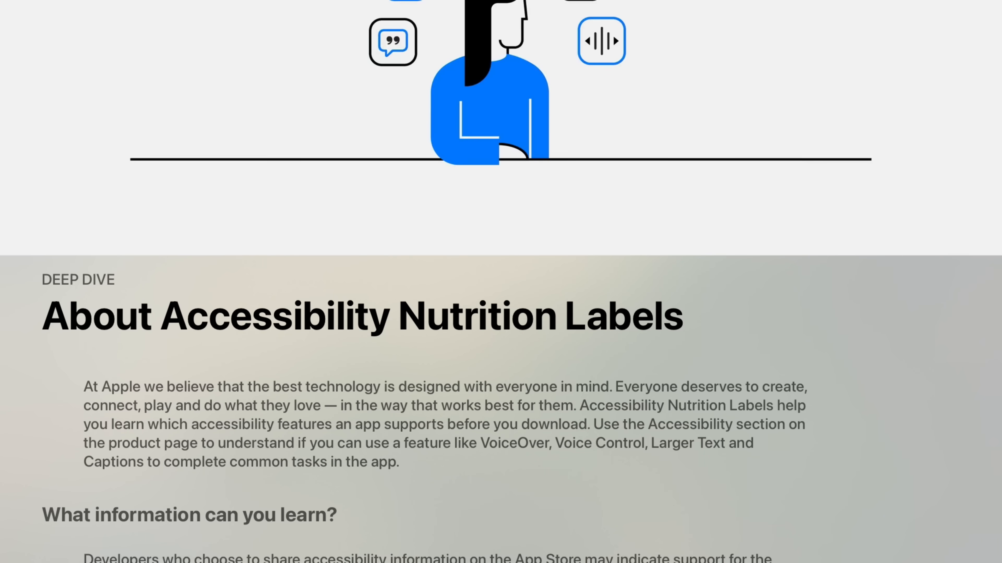
Step: Read through the About Accessibility Nutrition Labels article, reopening it once from the product page
scroll(down, 3)
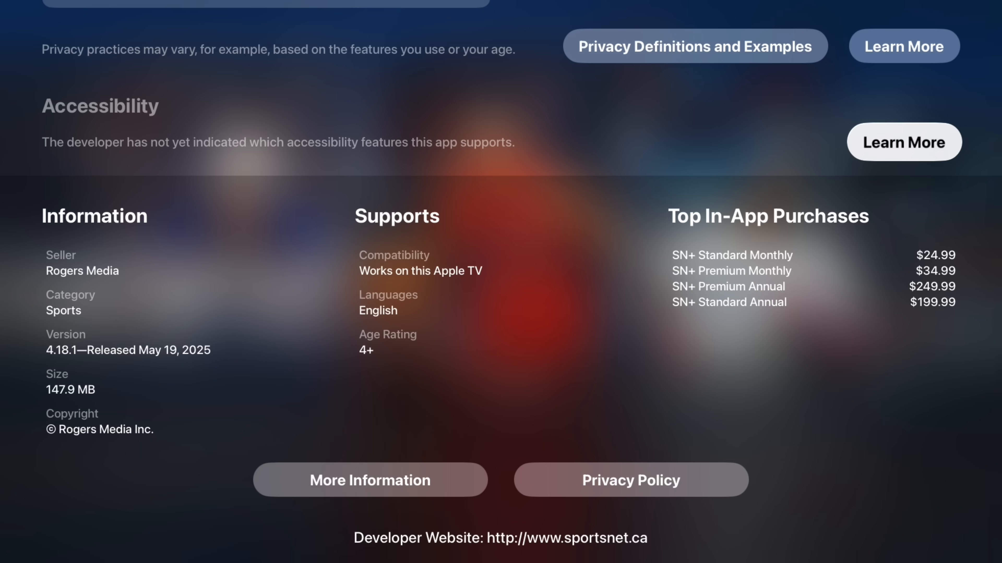
click(903, 142)
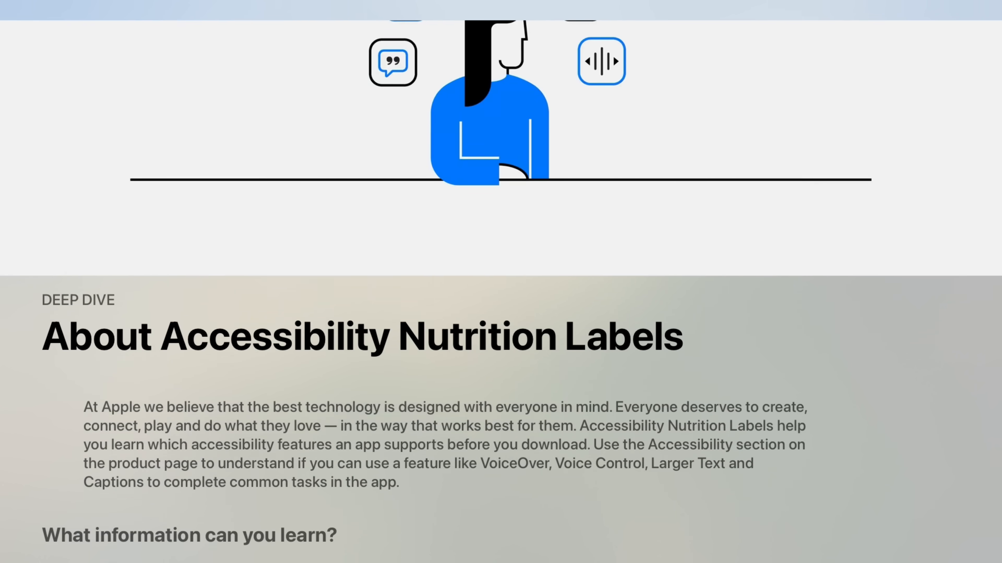
scroll(down, 3)
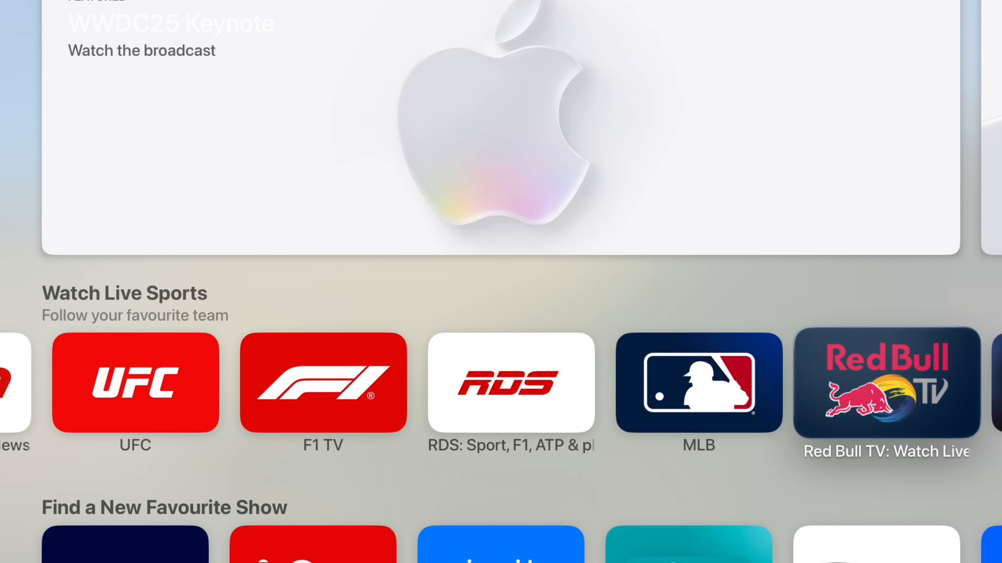
Step: Bring up Red Bull TV's store page and look over its ratings and reviews
click(886, 384)
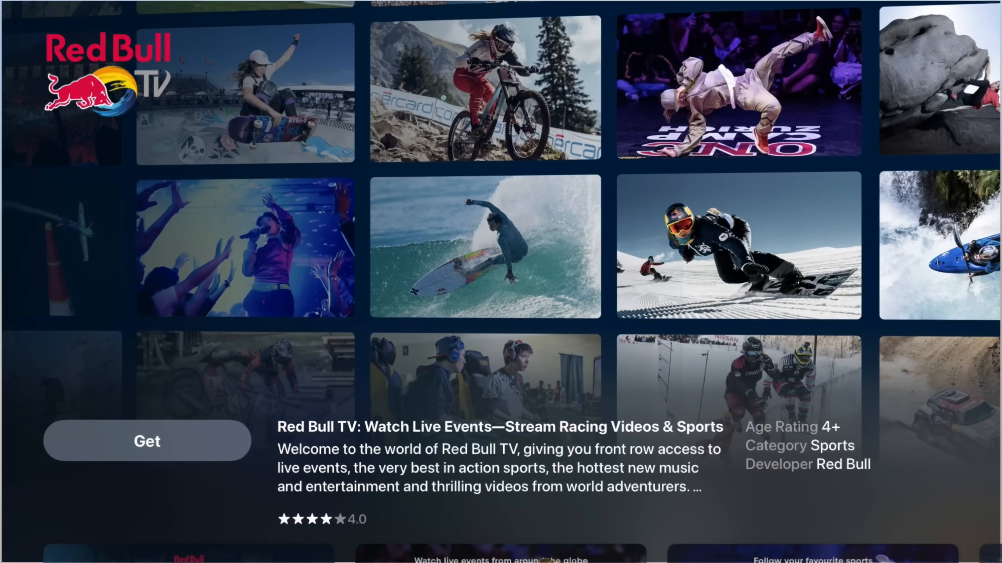
scroll(down, 3)
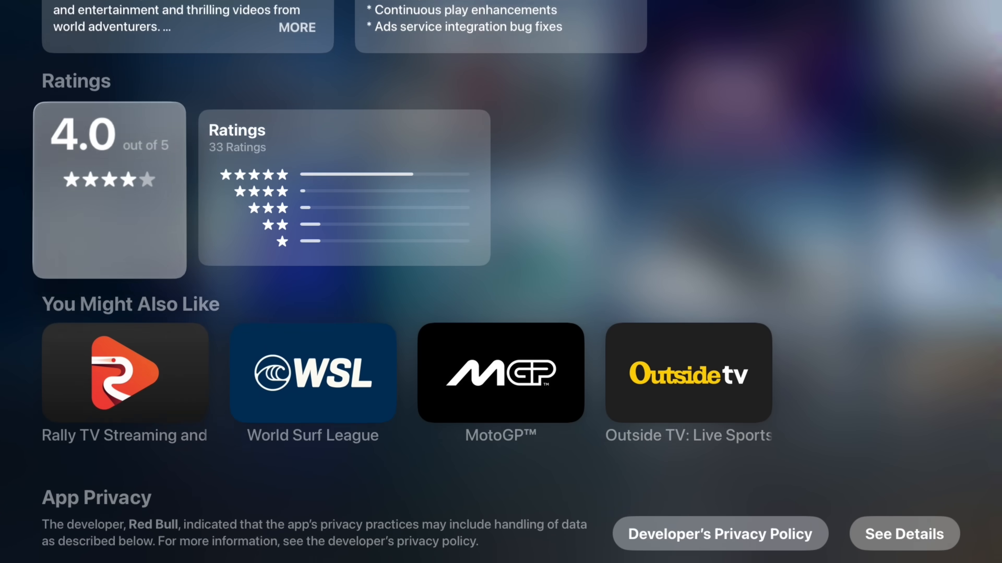
scroll(down, 3)
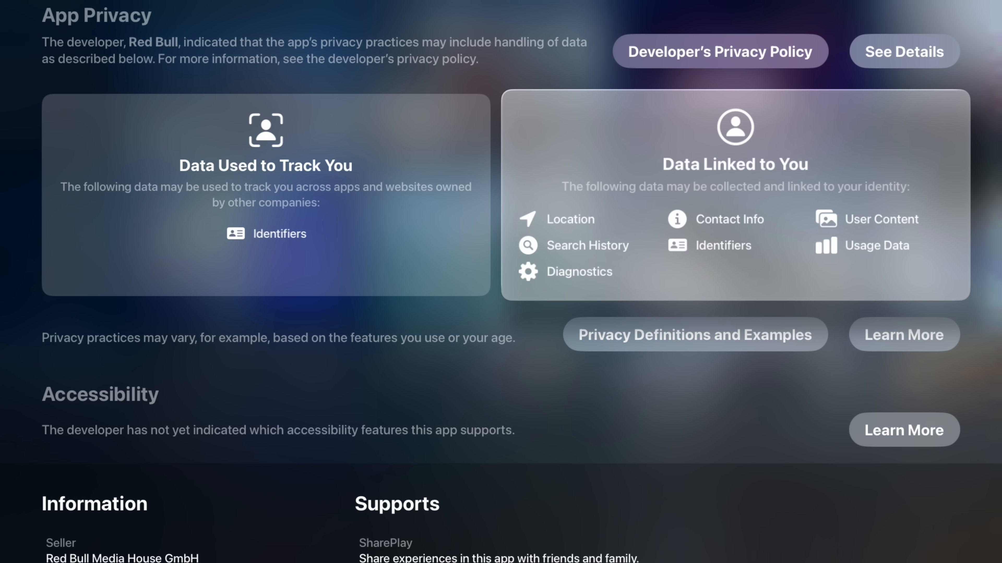
scroll(up, 3)
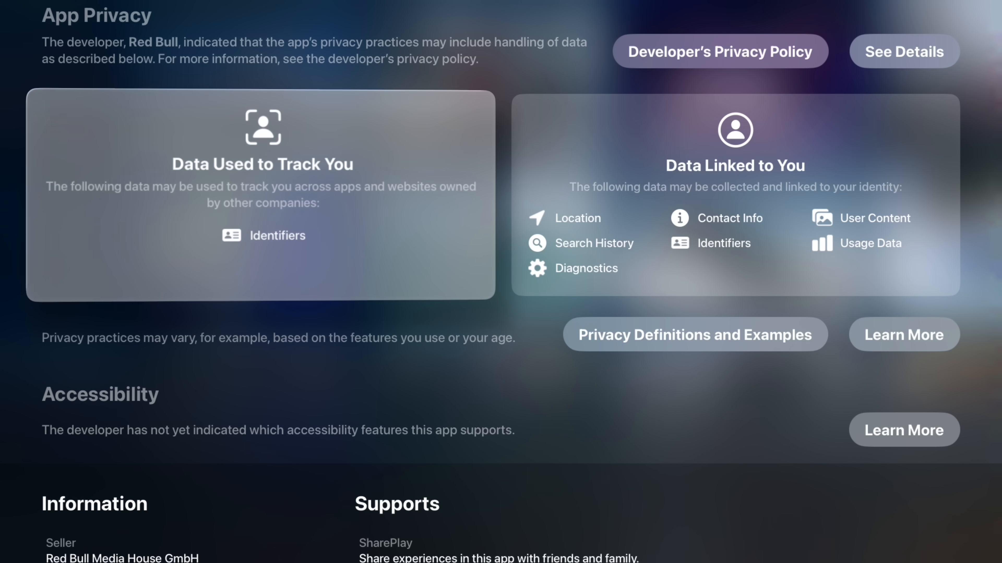
Step: Review Red Bull TV's App Privacy and Information details, then head back up the page
scroll(down, 3)
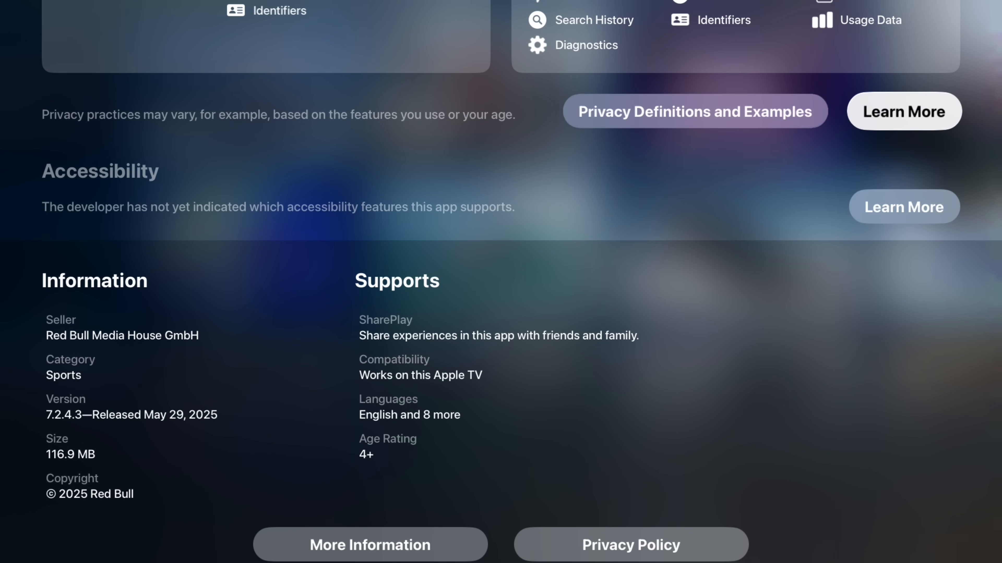
scroll(down, 3)
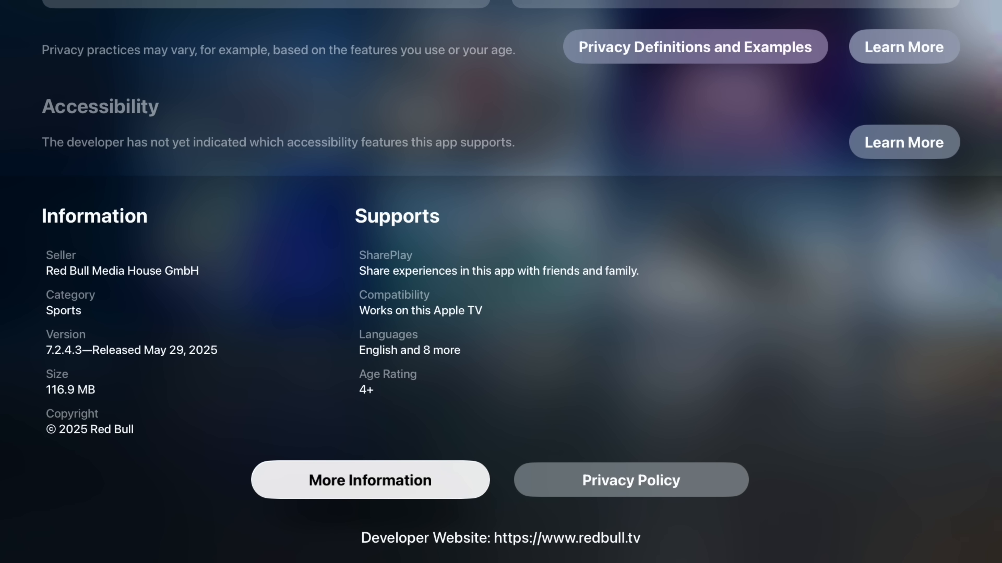
scroll(up, 3)
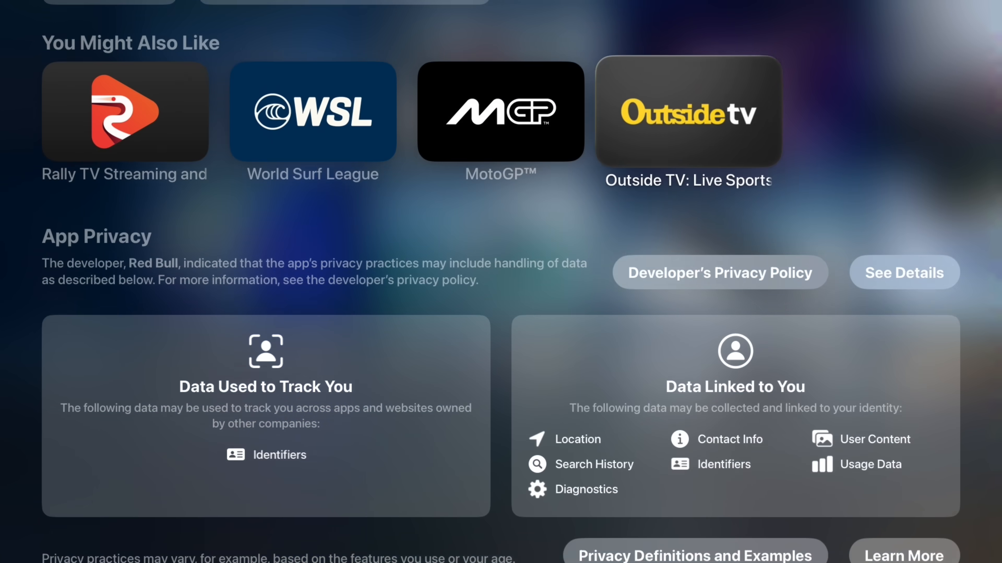
scroll(up, 3)
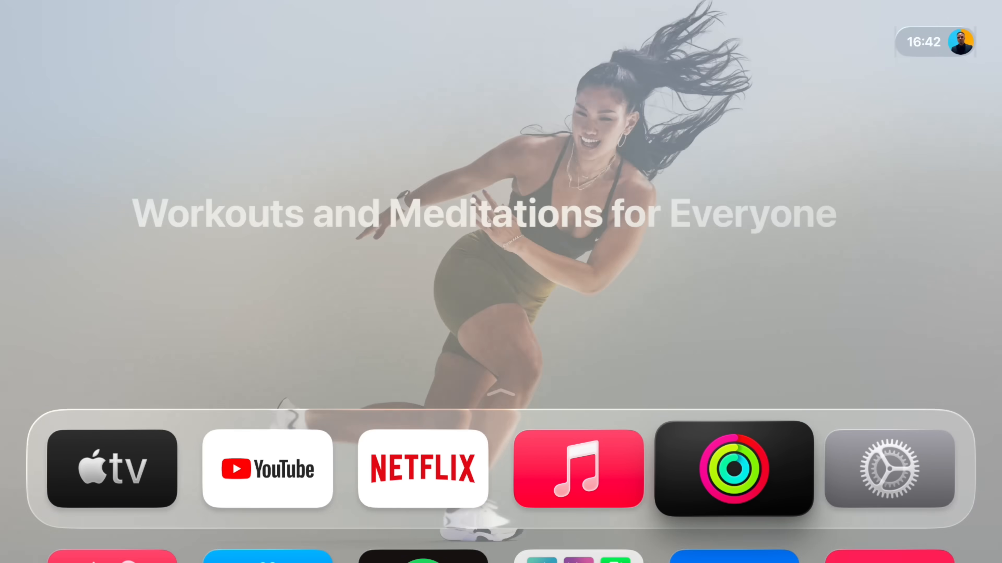
Step: Reveal the home screen's full app grid and launch the Apple TV app to its Apple TV+ page
scroll(up, 3)
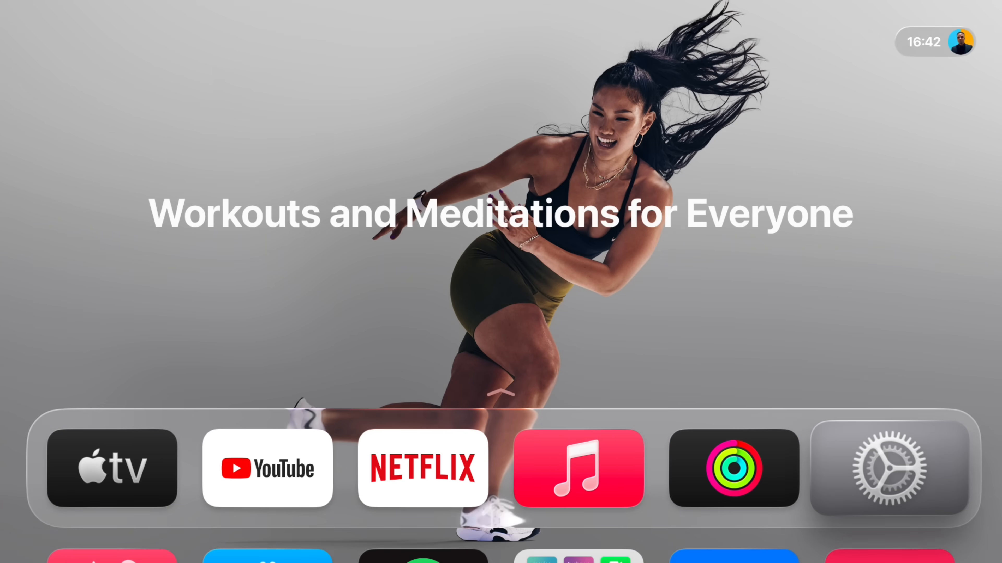
click(888, 469)
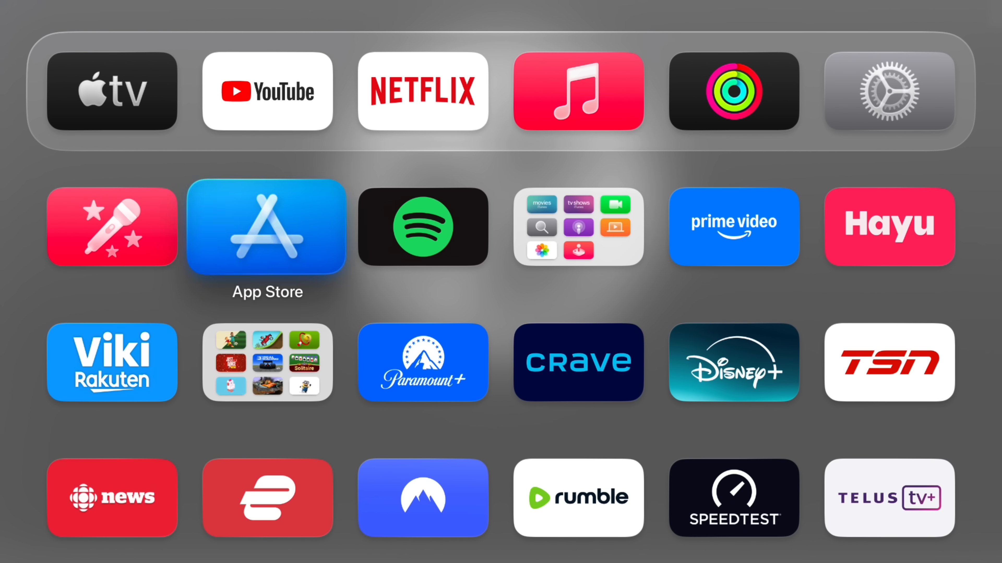
click(113, 90)
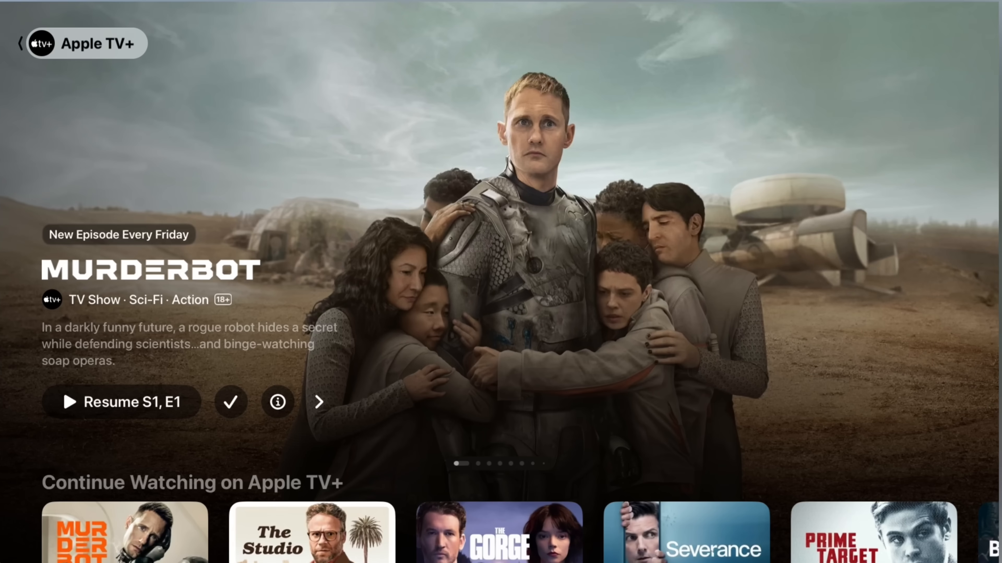
Step: Cycle the Apple TV+ hero carousel through Murderbot, Slow Horses, For All Mankind and the other featured titles
click(324, 402)
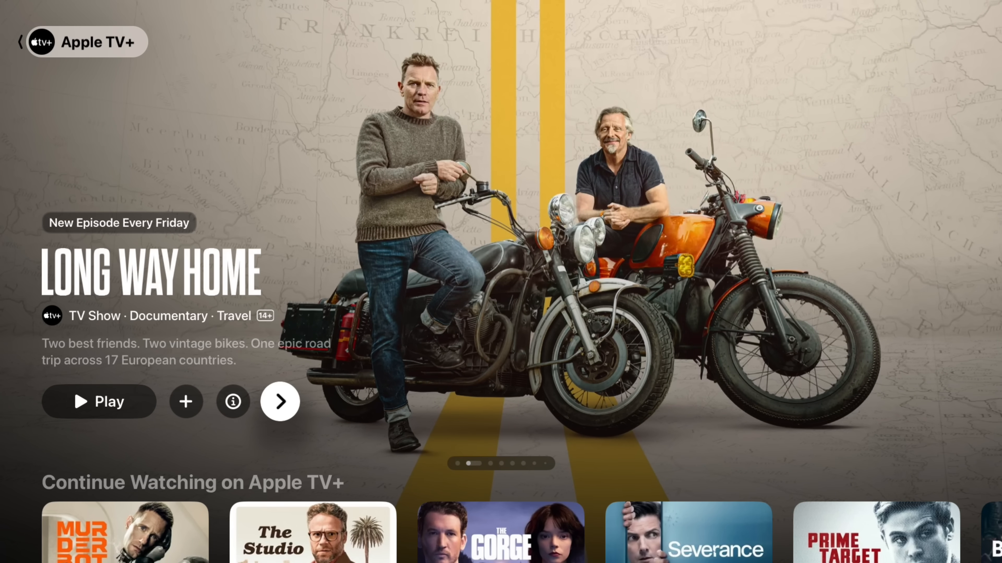
click(279, 402)
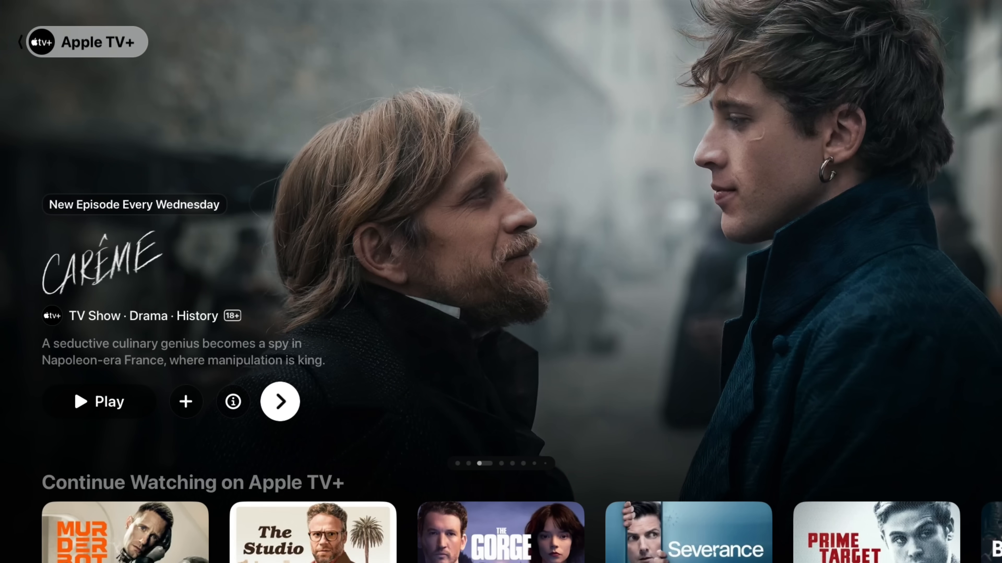
click(279, 401)
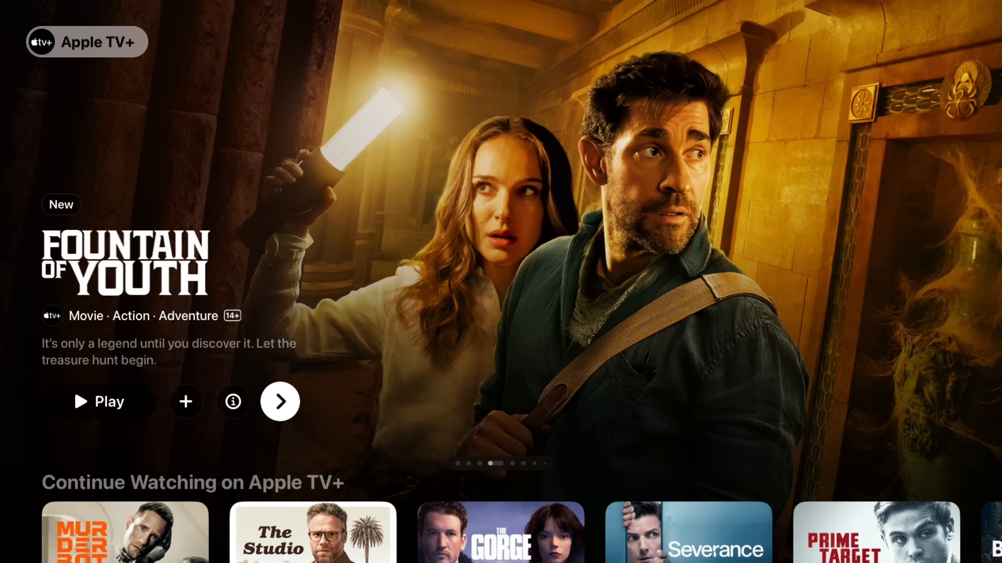
click(279, 401)
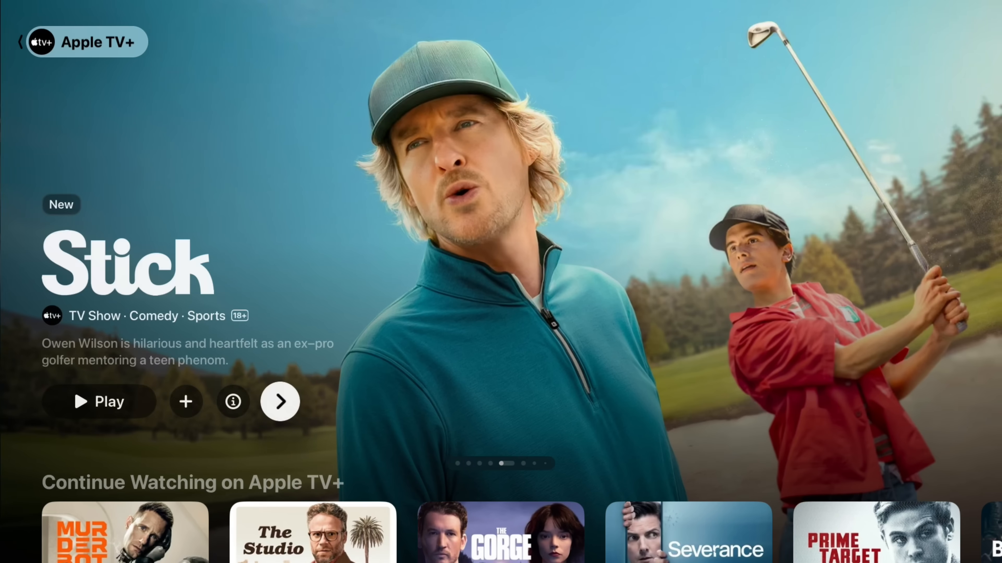
click(280, 401)
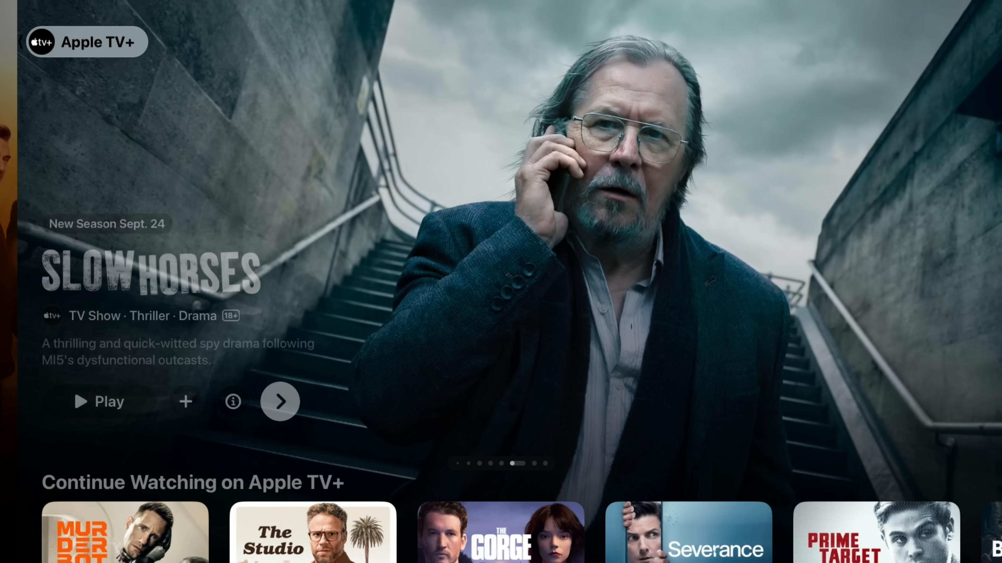
click(280, 401)
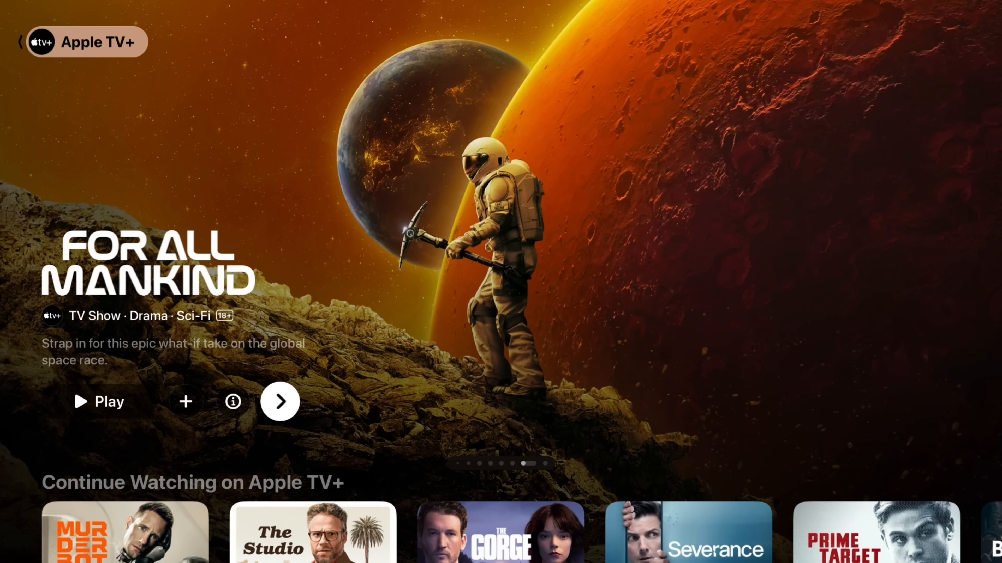
click(279, 401)
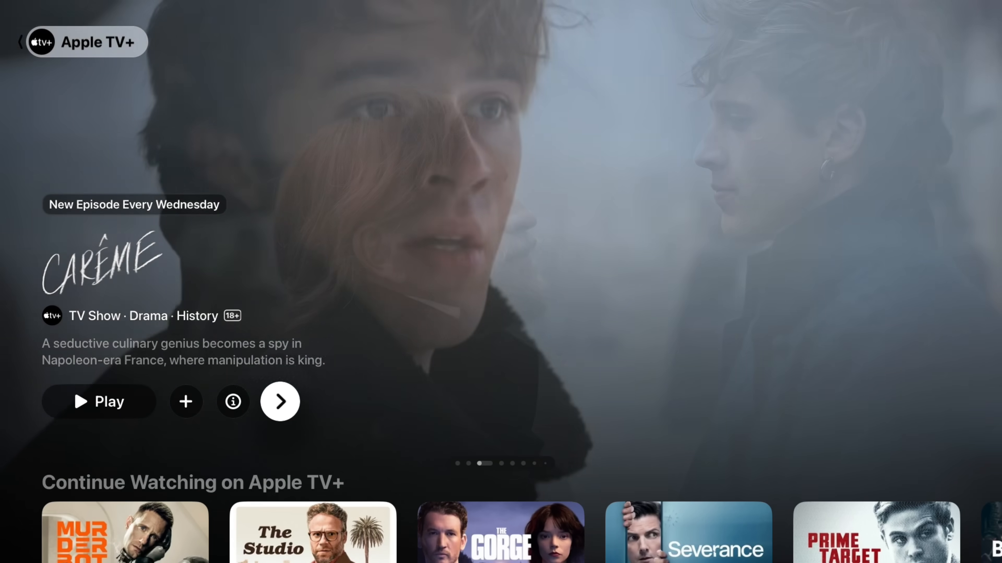
click(279, 401)
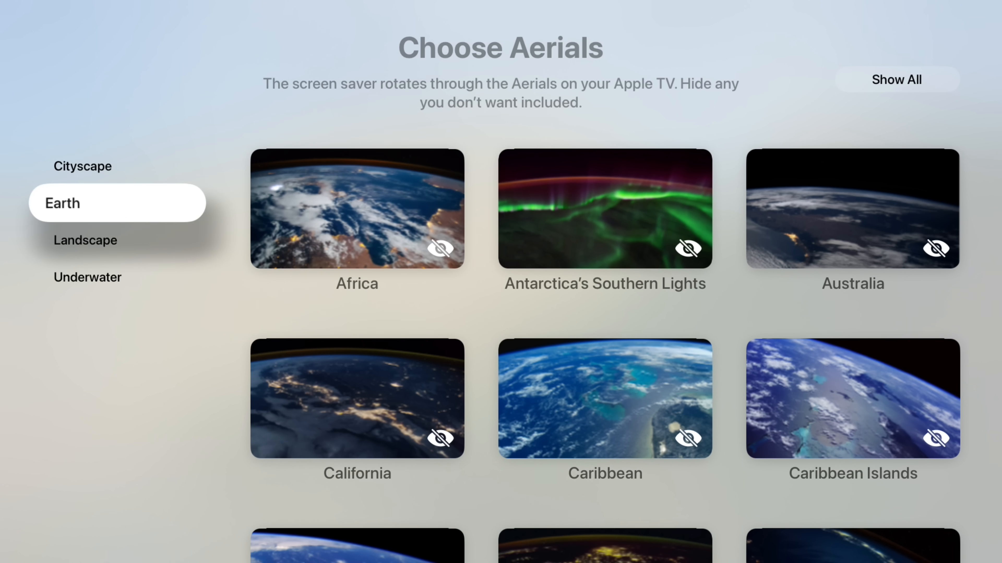
Step: In Choose Aerials, switch to Cityscape and use Hide All then Show All to include every cityscape aerial
click(88, 276)
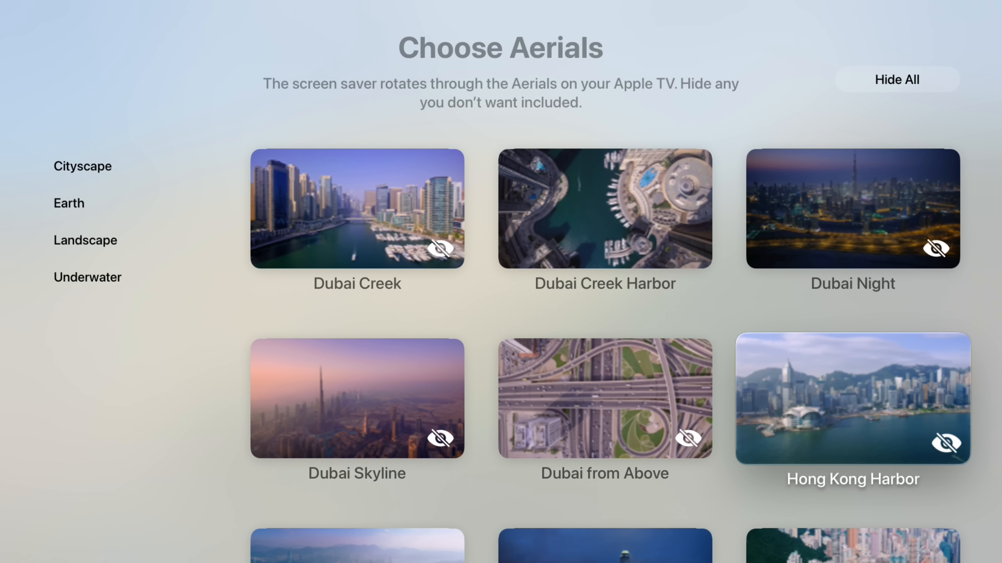
click(896, 79)
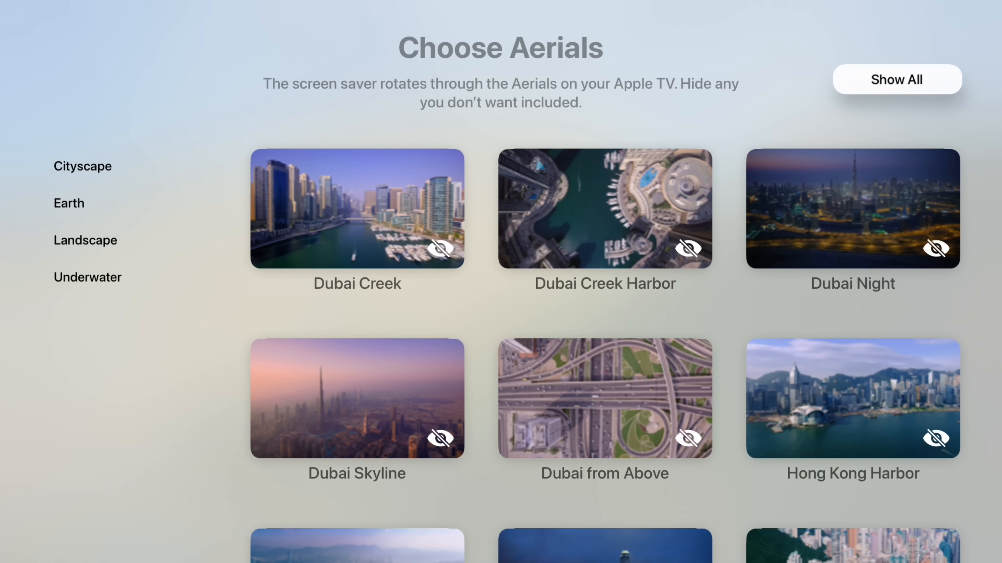
click(896, 79)
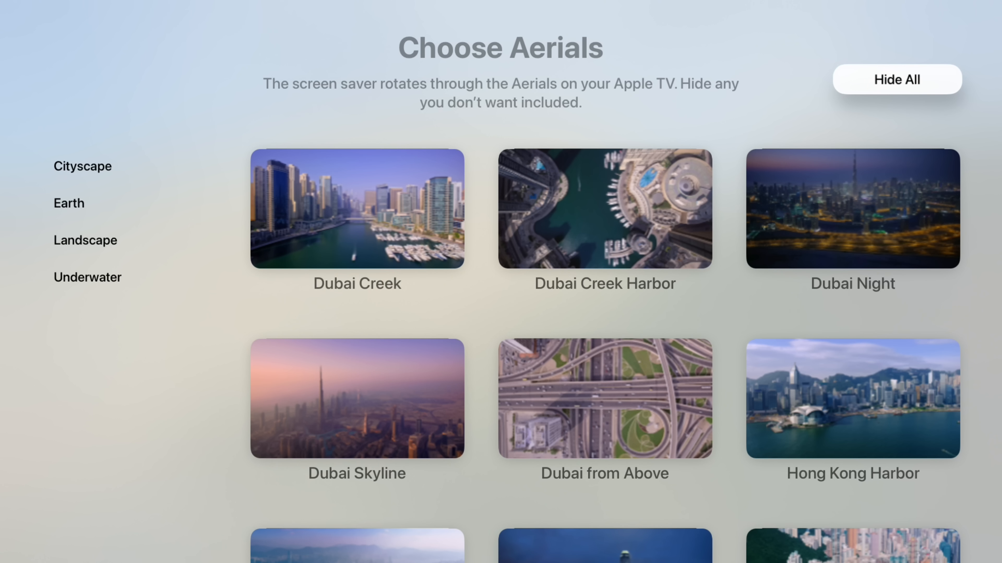
Step: Look down the full list of cityscape aerials now included in the screen saver rotation
scroll(down, 3)
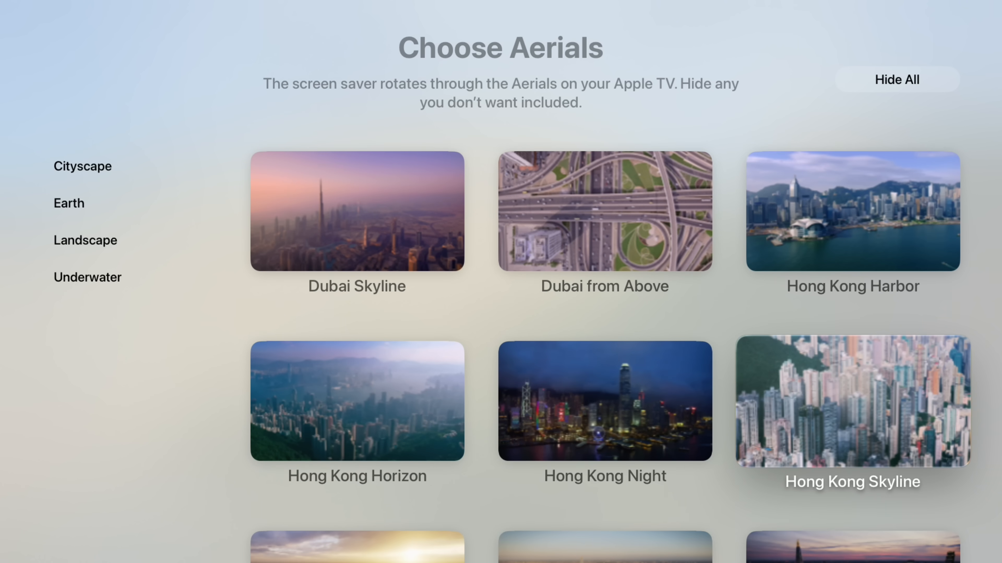
scroll(down, 3)
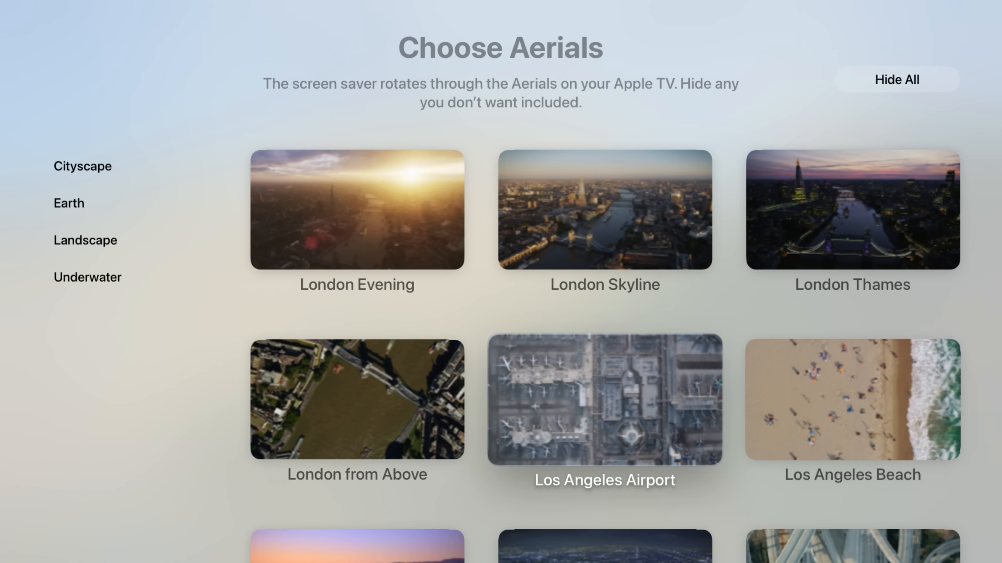
scroll(down, 3)
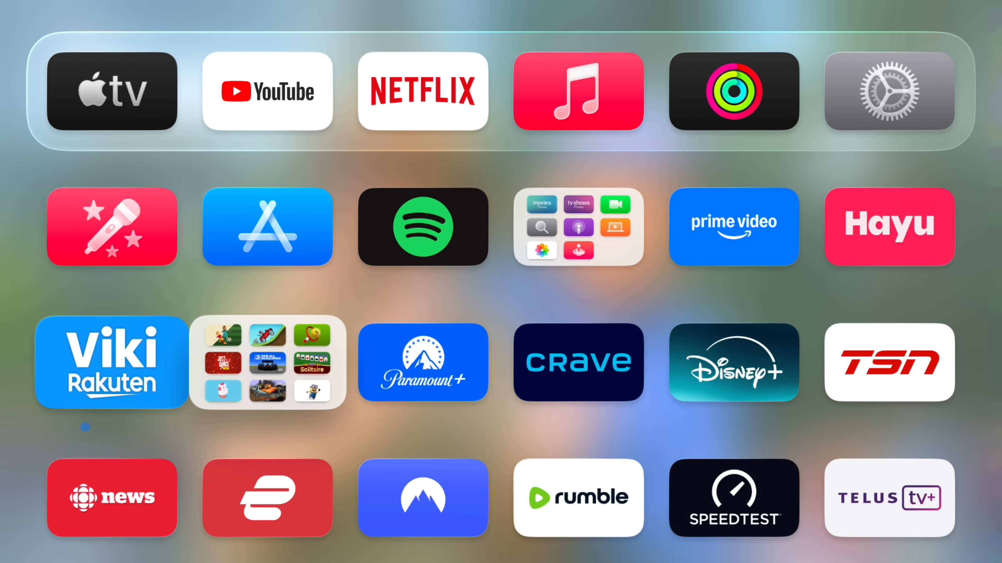
click(578, 227)
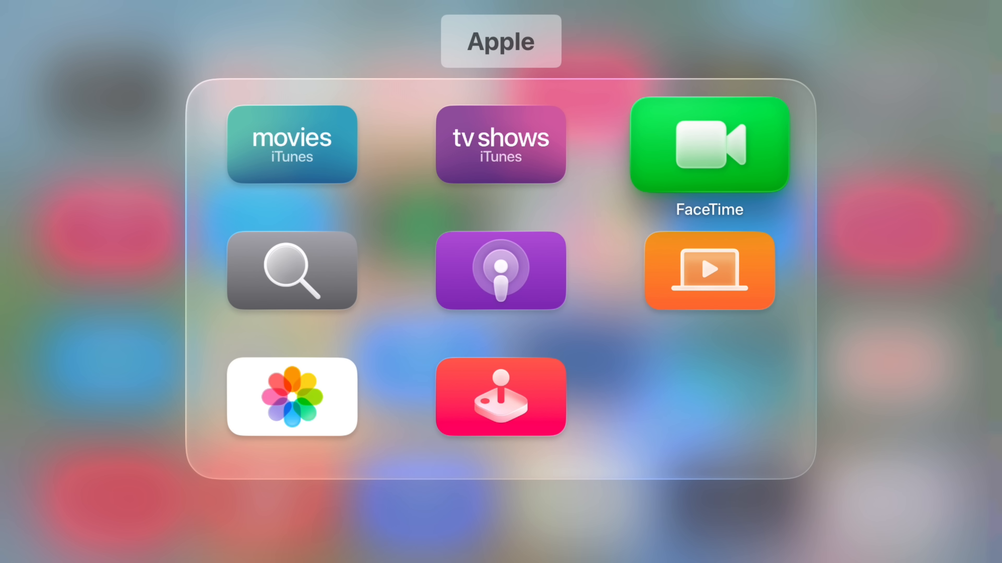
click(708, 145)
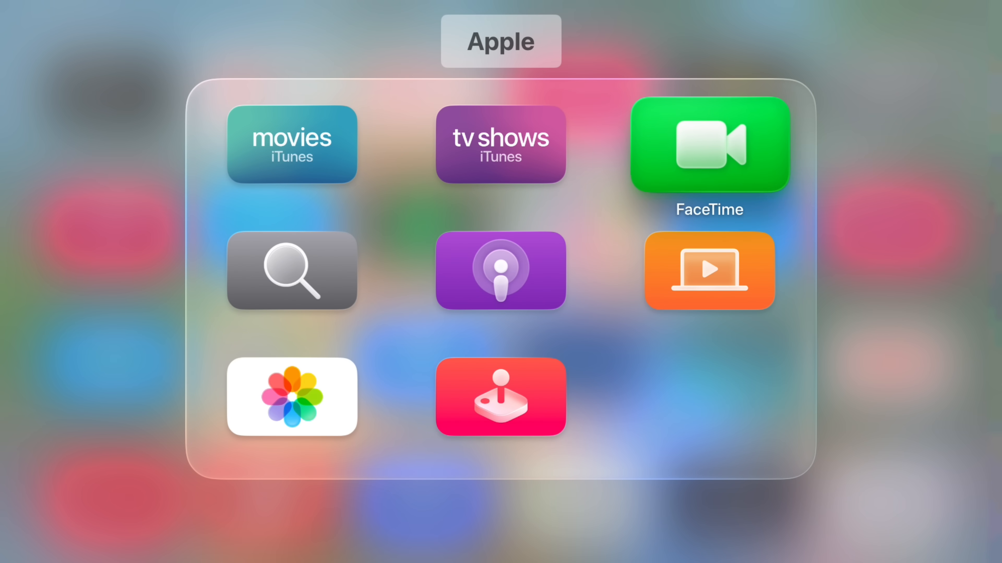
mouse_move(291, 397)
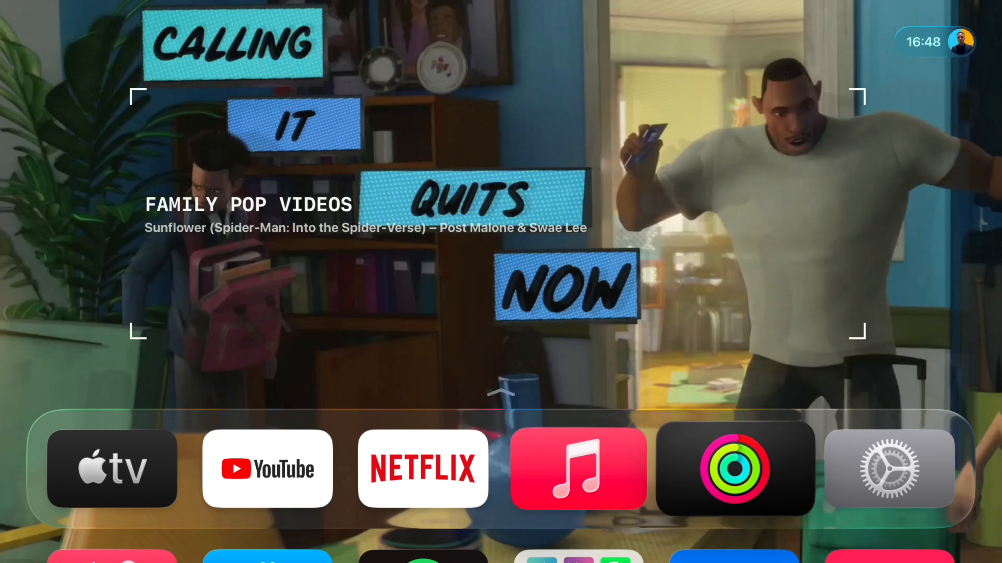
Step: Launch Settings and view Remotes and Devices down to the dedicated Continuity Camera option
click(888, 469)
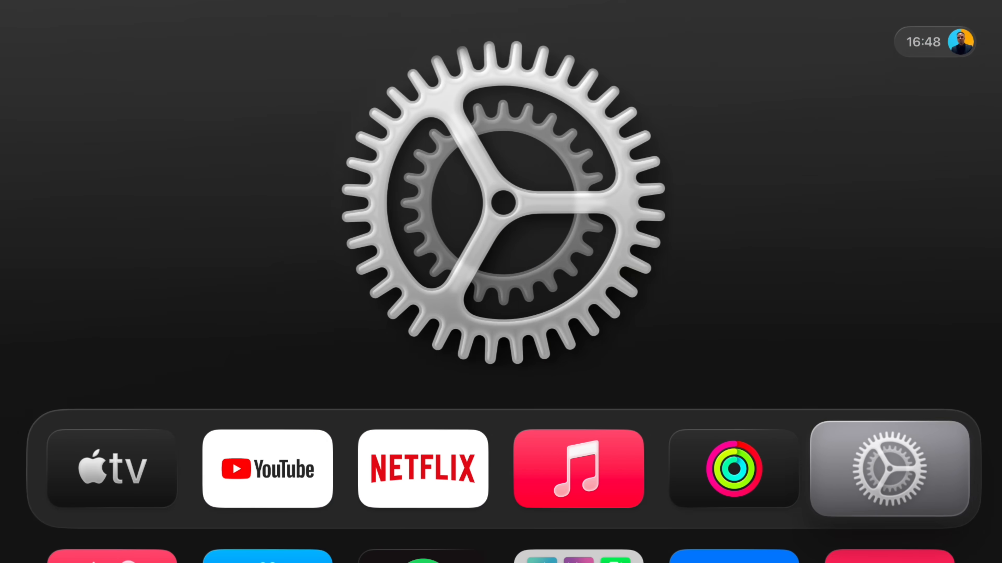
click(888, 469)
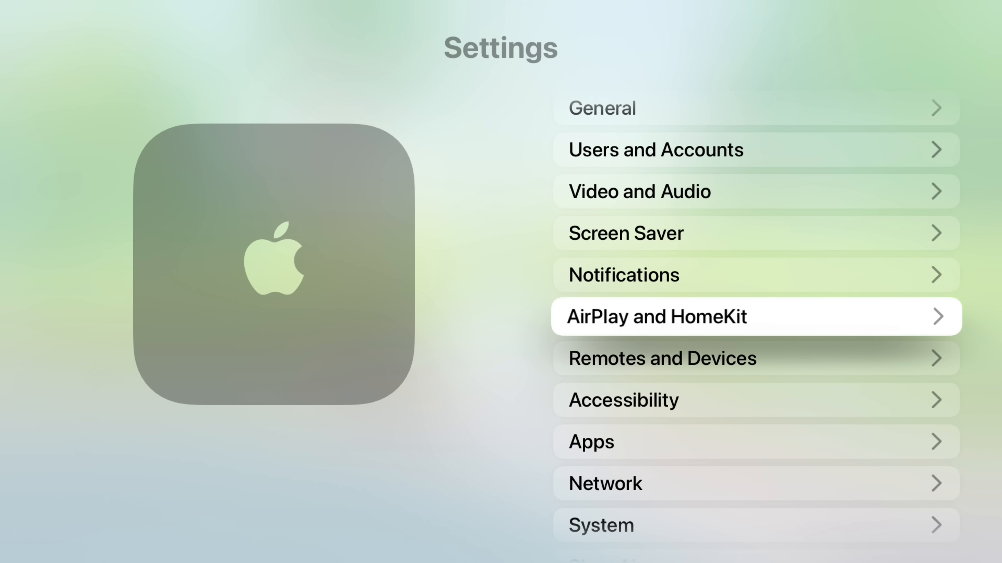
click(661, 358)
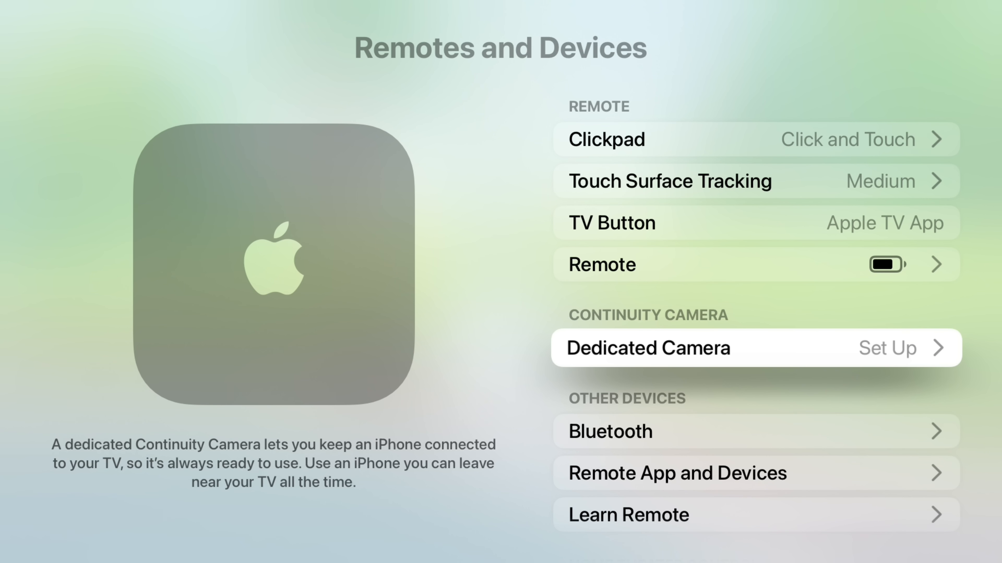
scroll(down, 3)
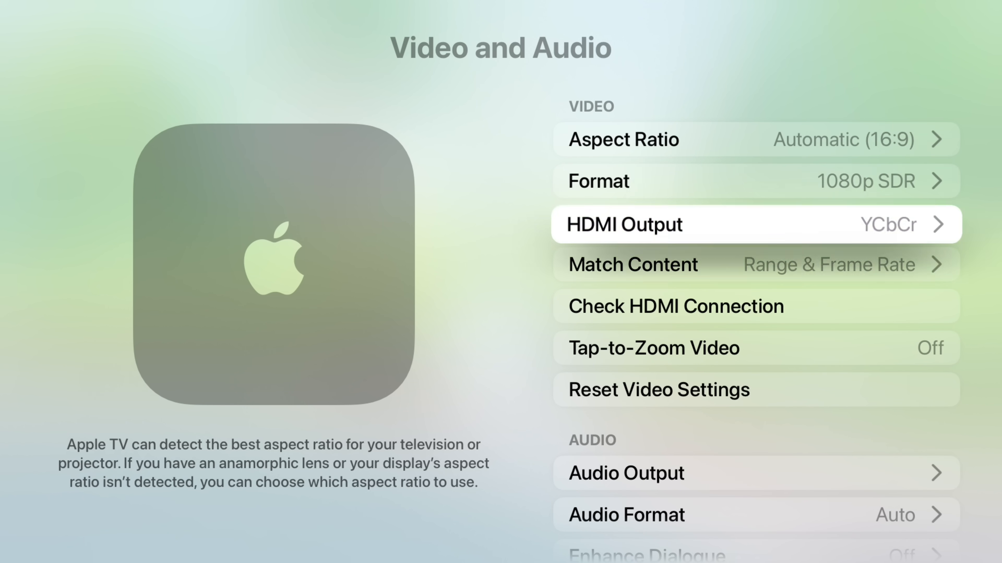
Step: Look through the Video and Audio options such as 1080p SDR format and YCbCr HDMI output
scroll(down, 3)
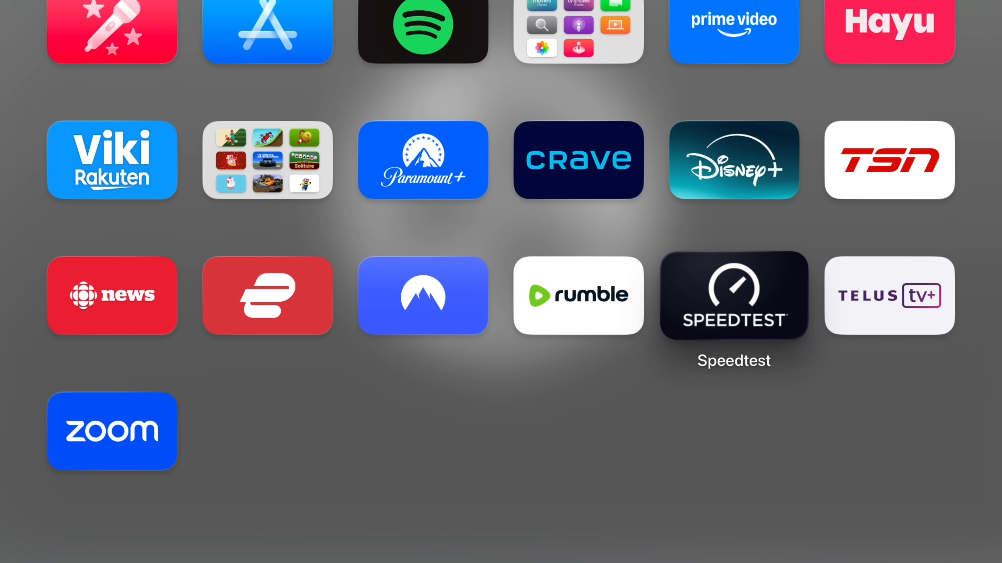
Step: Launch Speedtest and run a test against the TELUS Mobility server in Vancouver
click(733, 295)
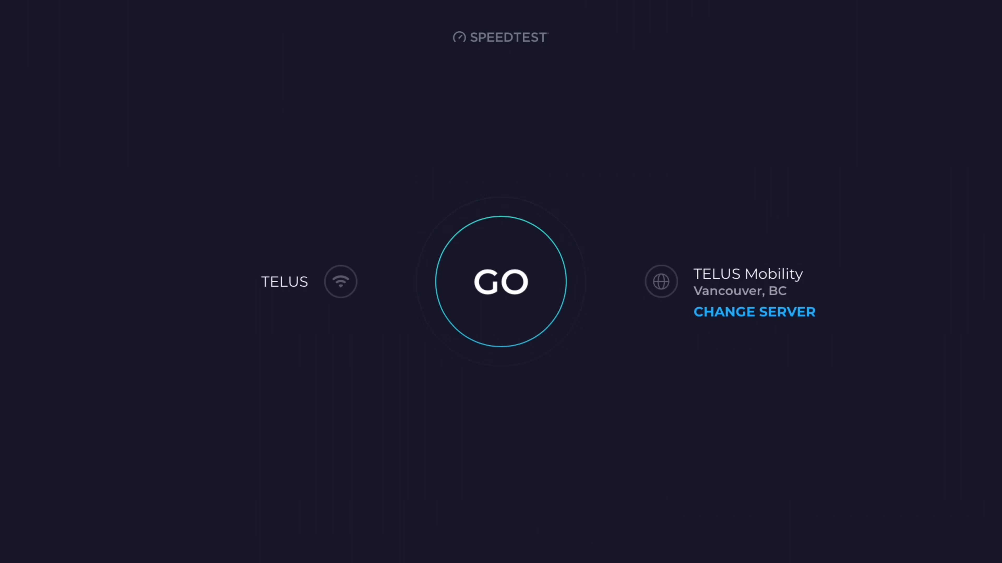
click(500, 282)
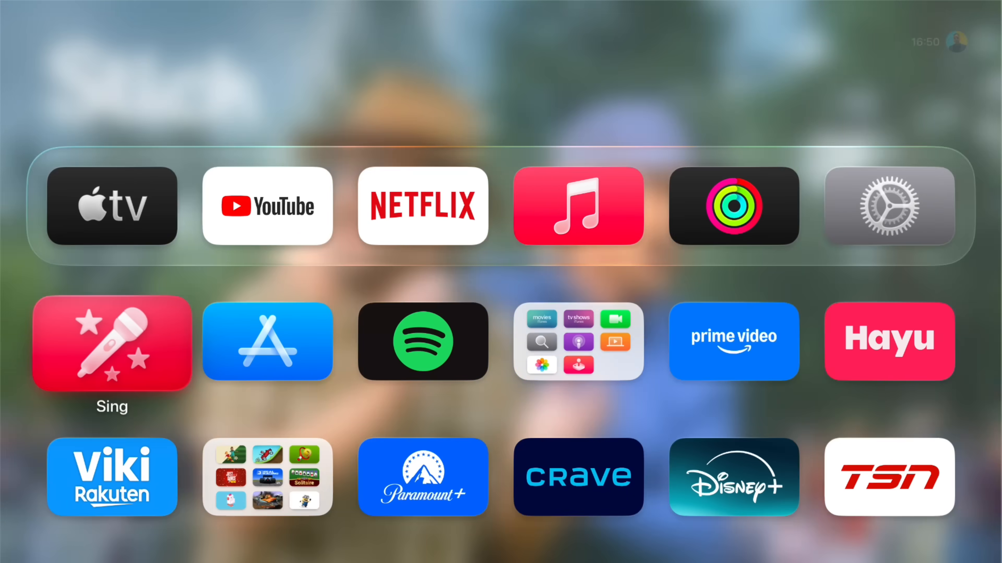
scroll(down, 3)
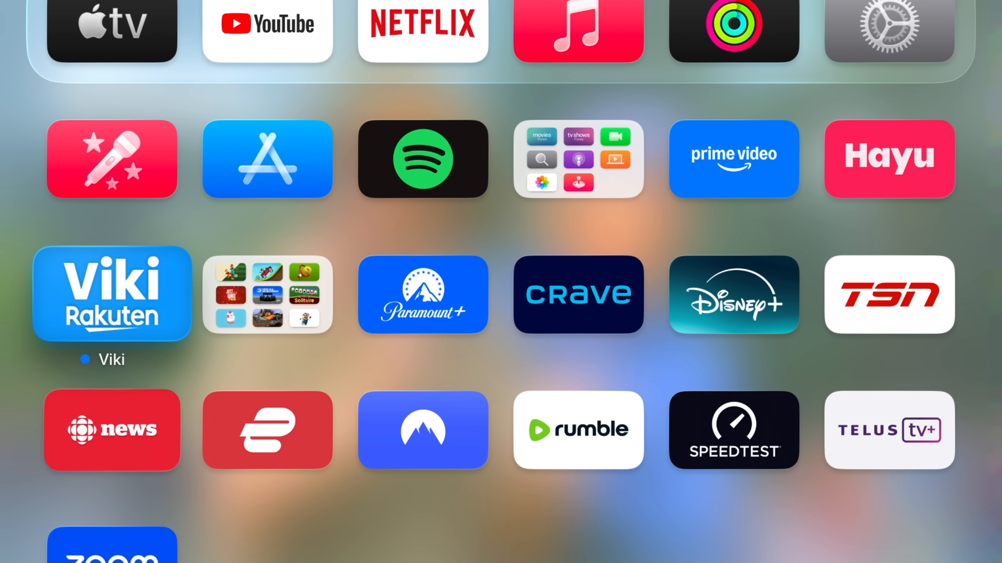
click(887, 29)
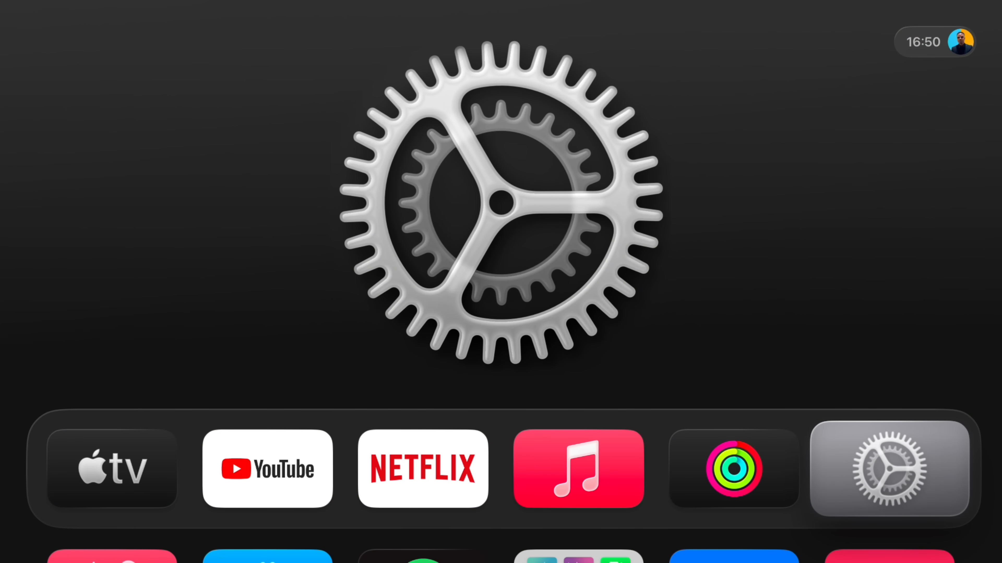